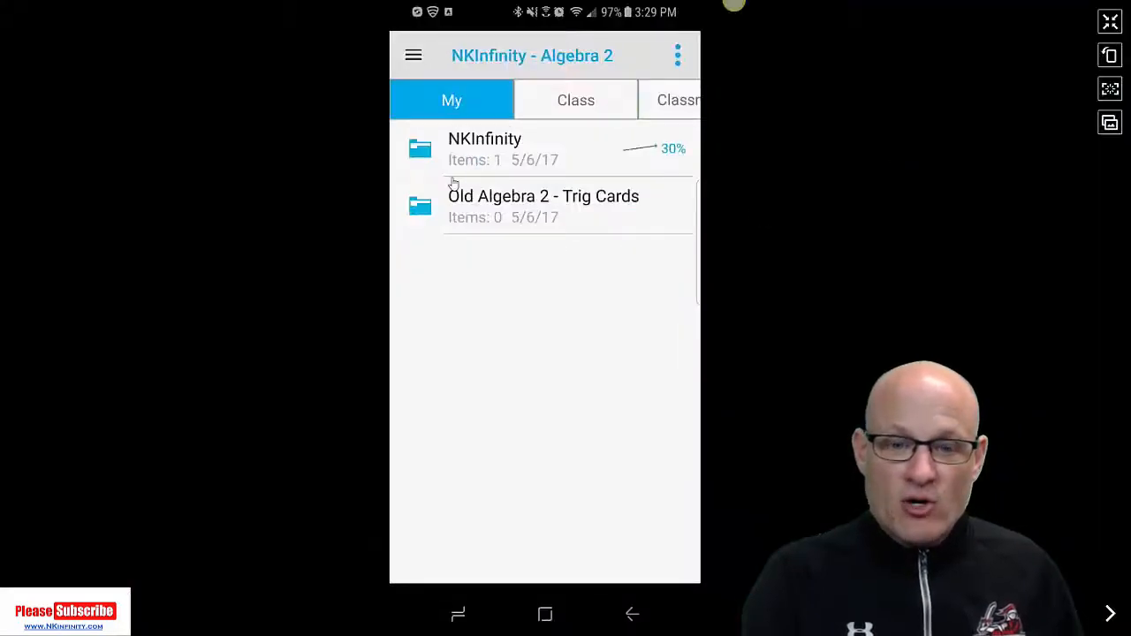
Step: Choose Flip Cards for the 2016-17 Algebra 2 Common Core deck with all cards, front first, random order
left_click(484, 148)
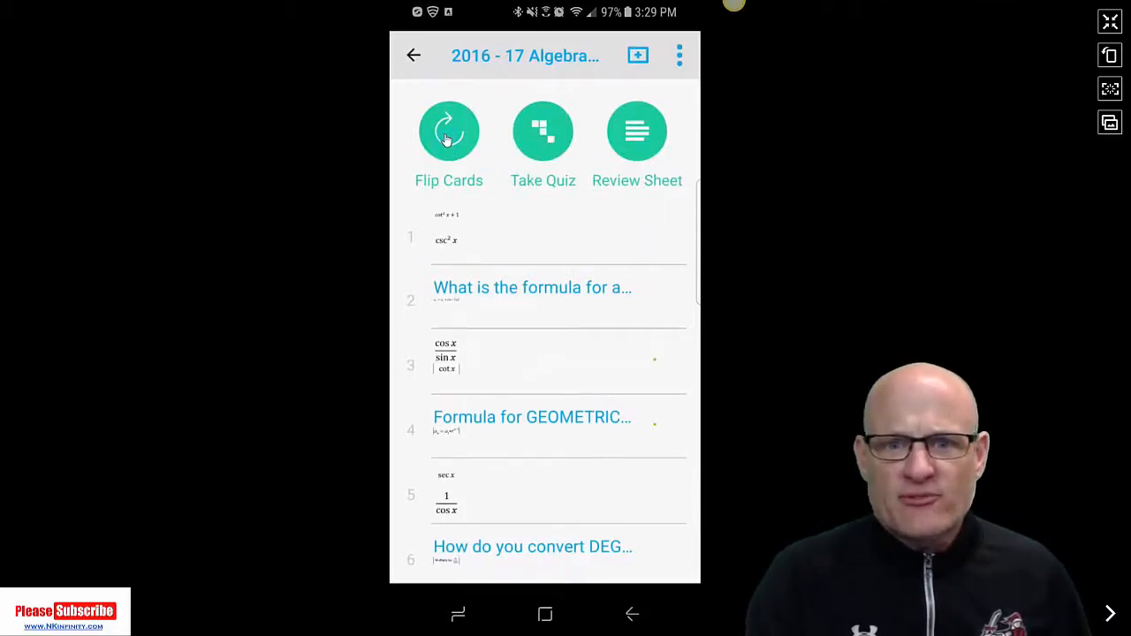
left_click(449, 130)
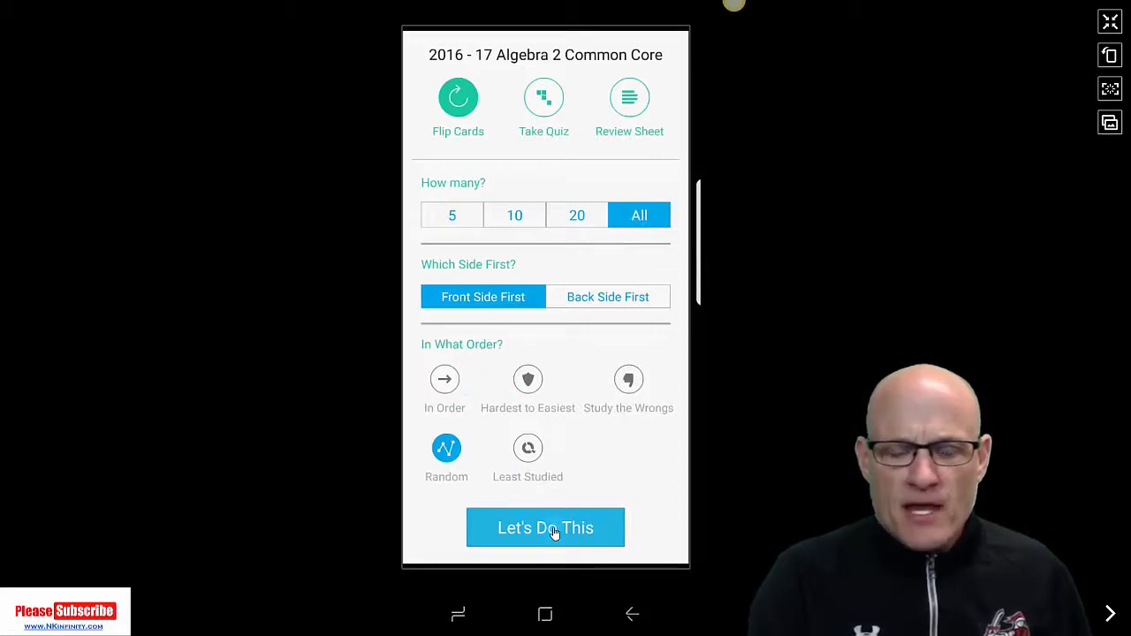
Step: Start the session and flip the first cards, marking the complete-the-square card as known
left_click(545, 527)
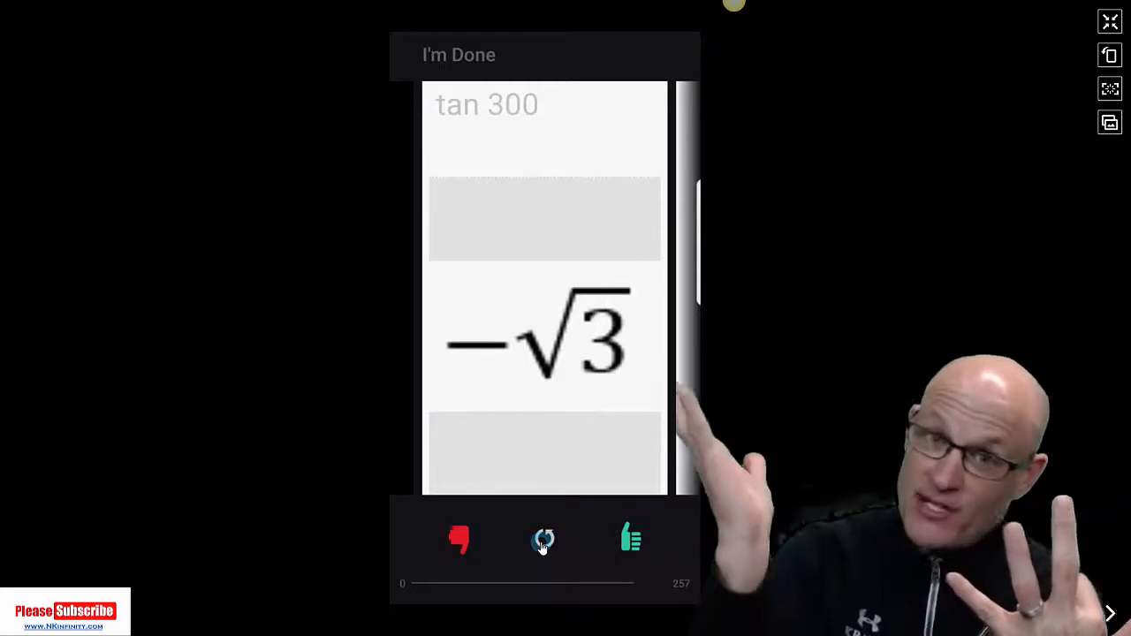
left_click(459, 539)
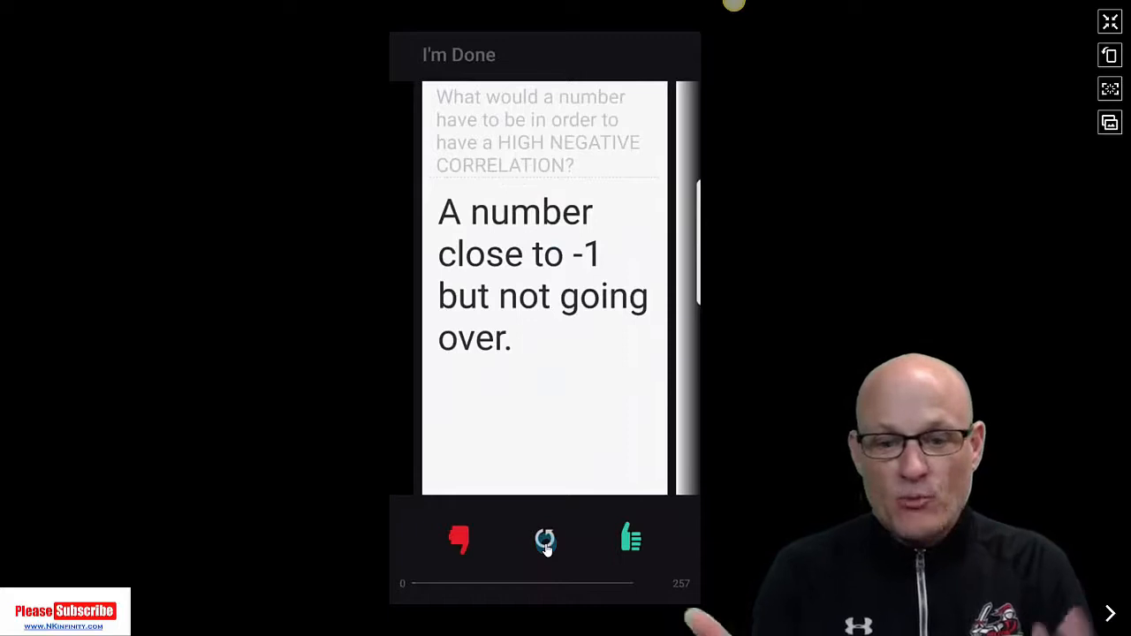
left_click(629, 539)
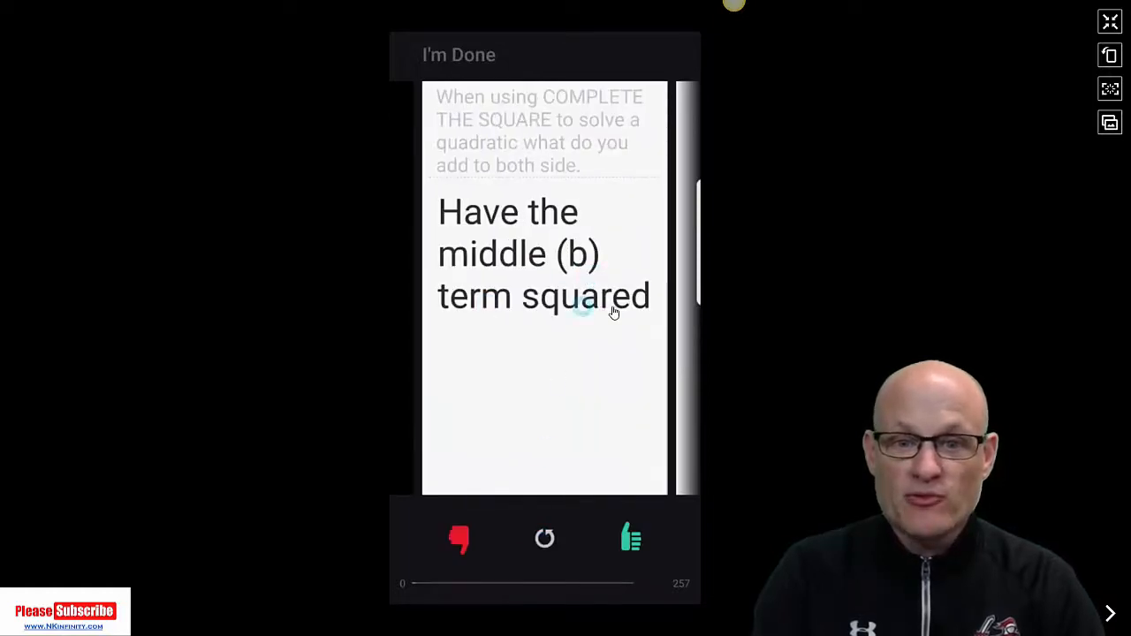
left_click(631, 539)
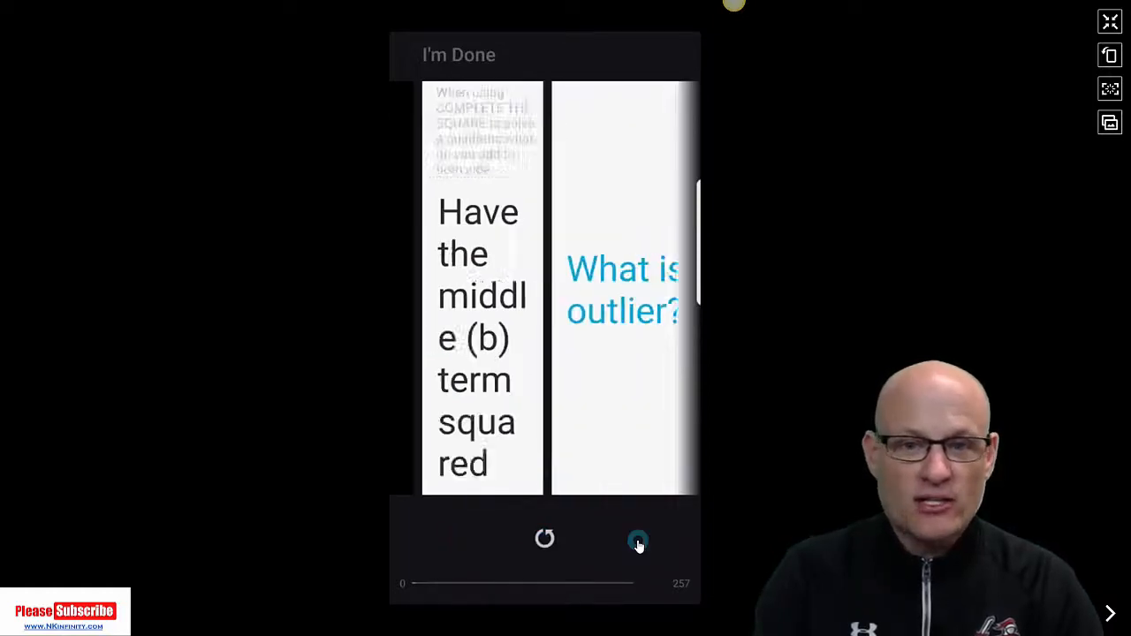
Step: Flip the outlier and standard deviation cards and mark both as known
left_click(636, 541)
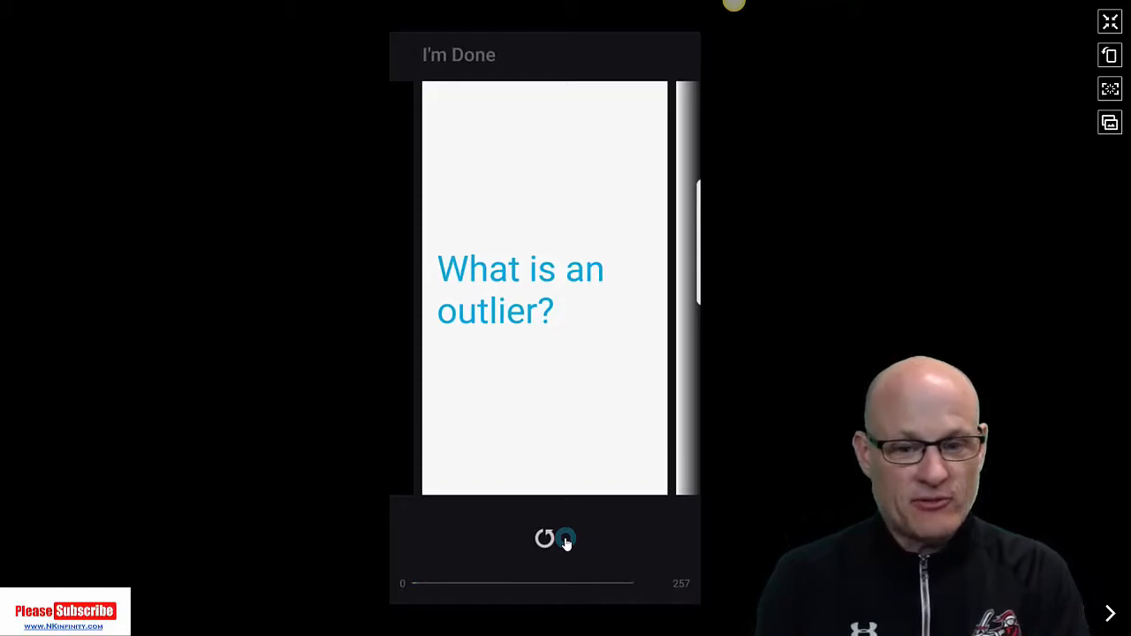
left_click(545, 539)
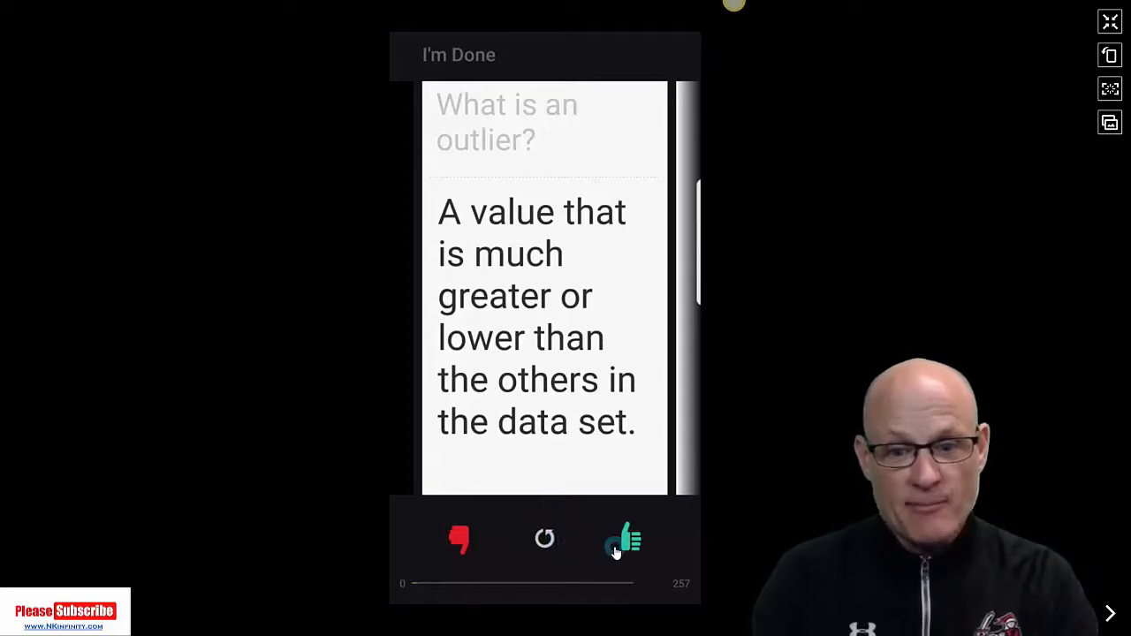
left_click(626, 539)
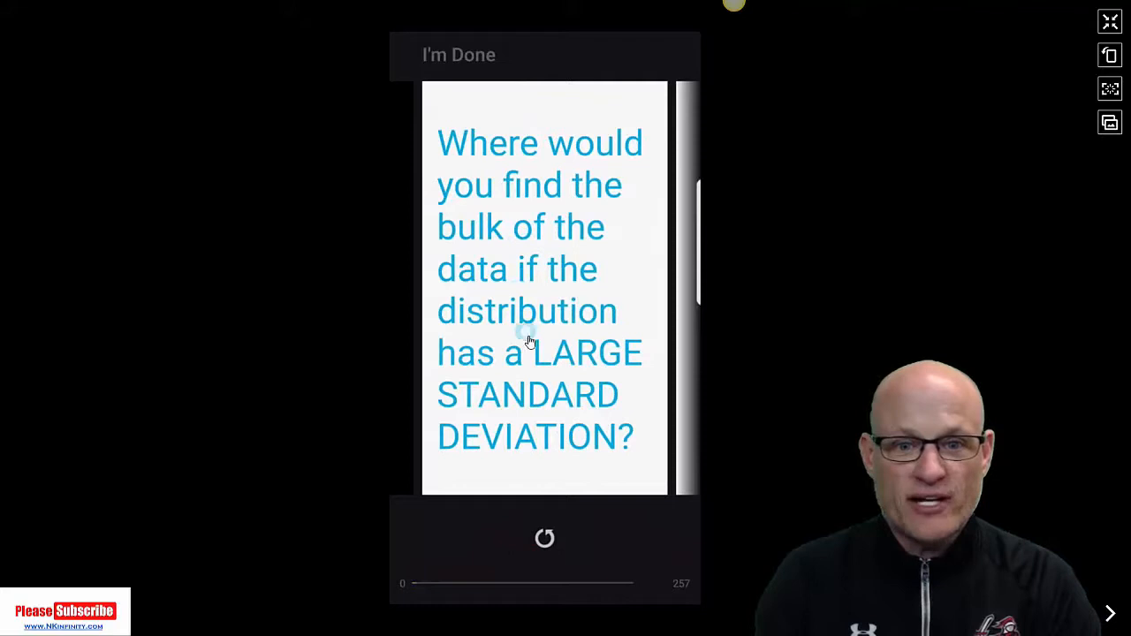
mouse_move(523, 443)
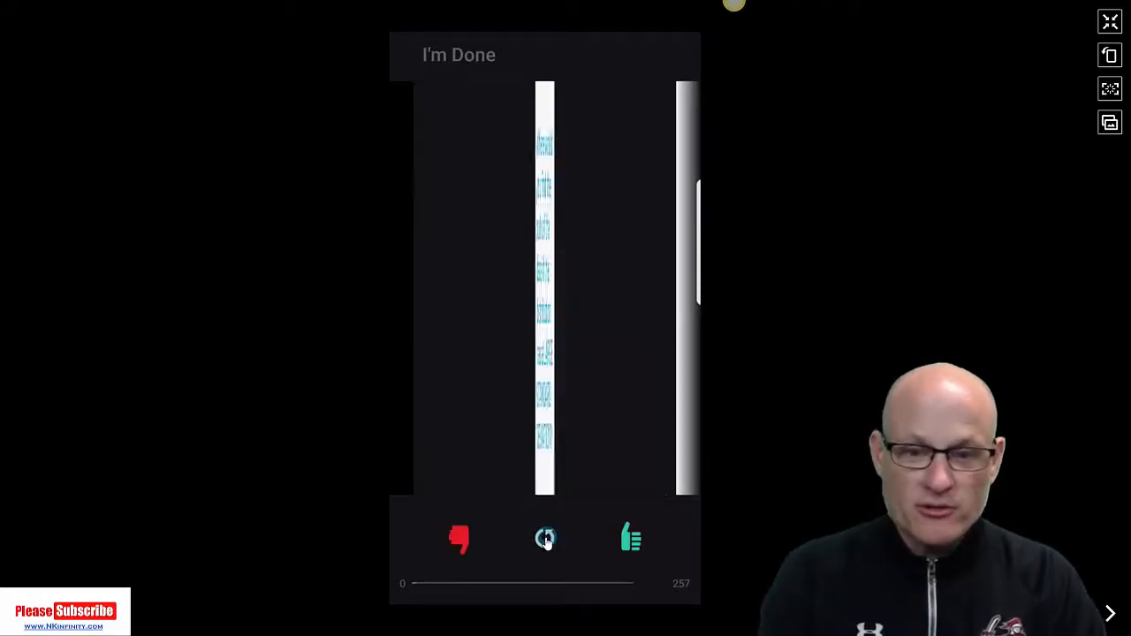
left_click(544, 539)
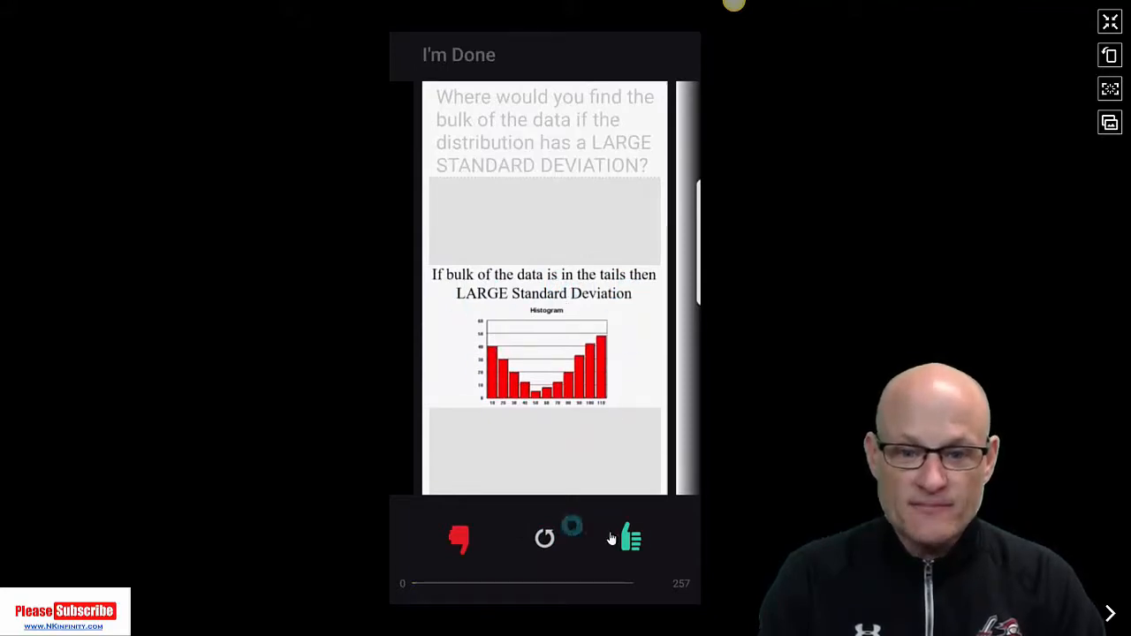
left_click(631, 539)
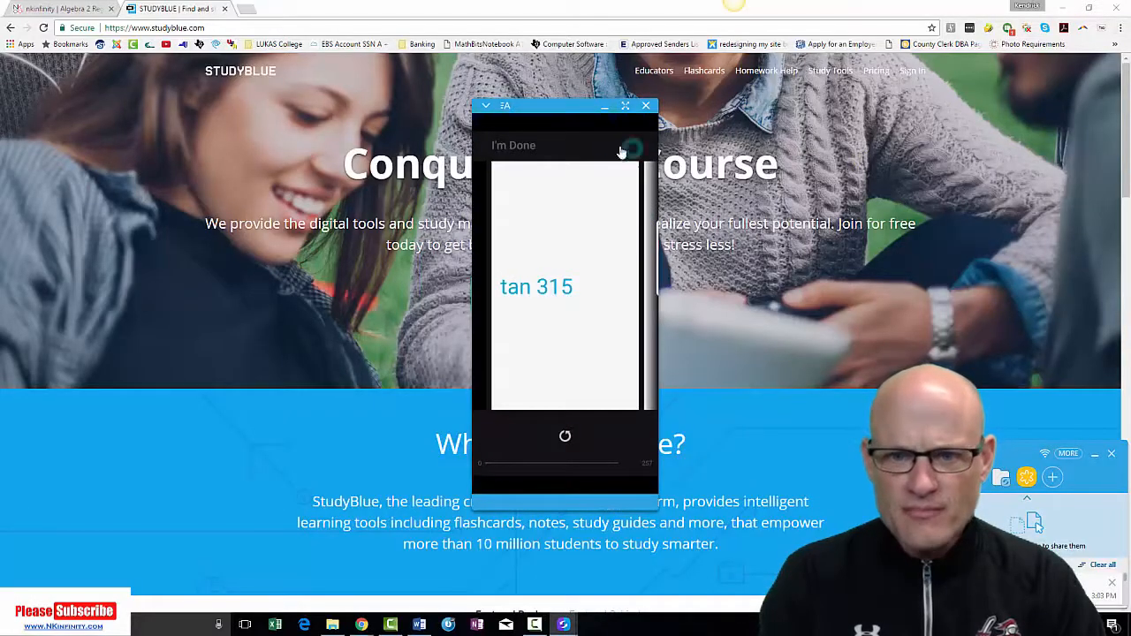
Step: Exit the phone study window and choose to sign up for a free account with email
left_click(646, 106)
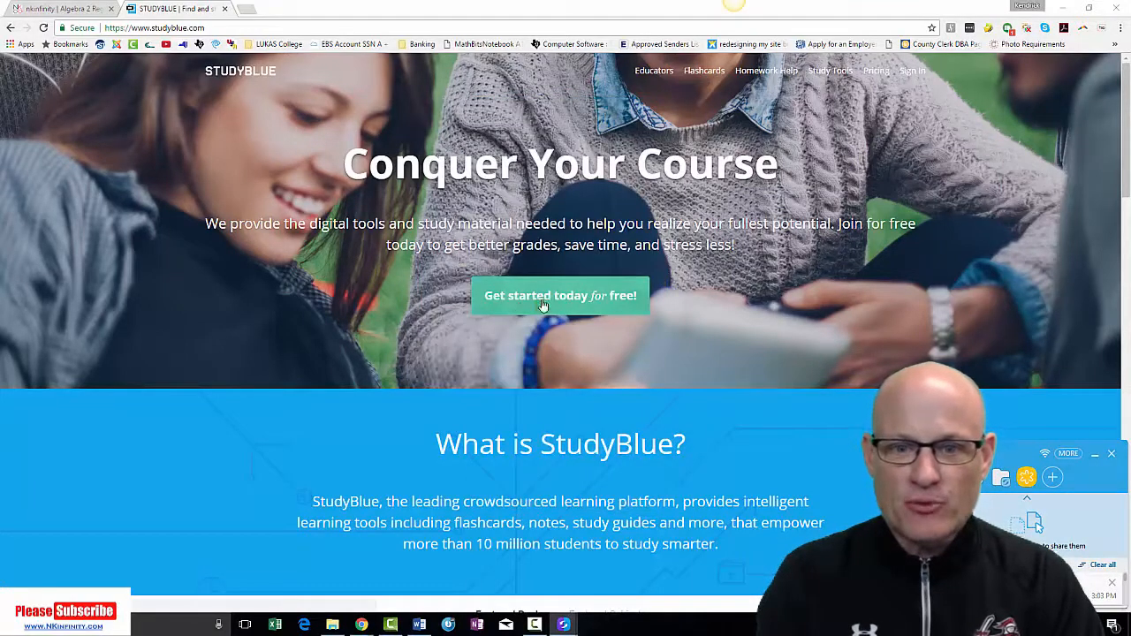
left_click(558, 295)
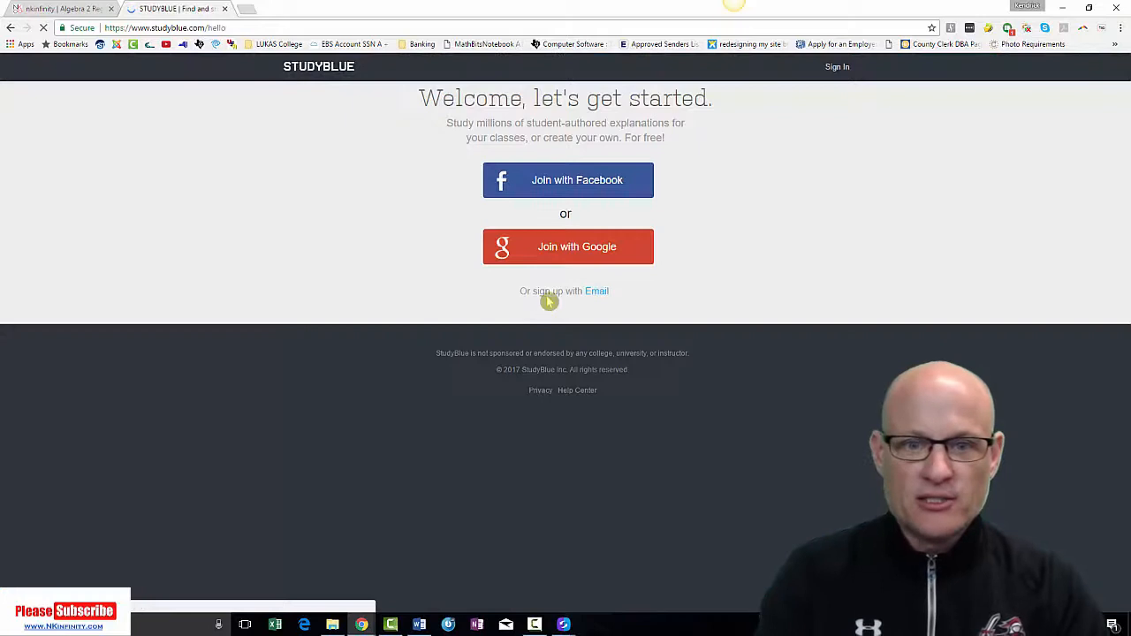
left_click(598, 289)
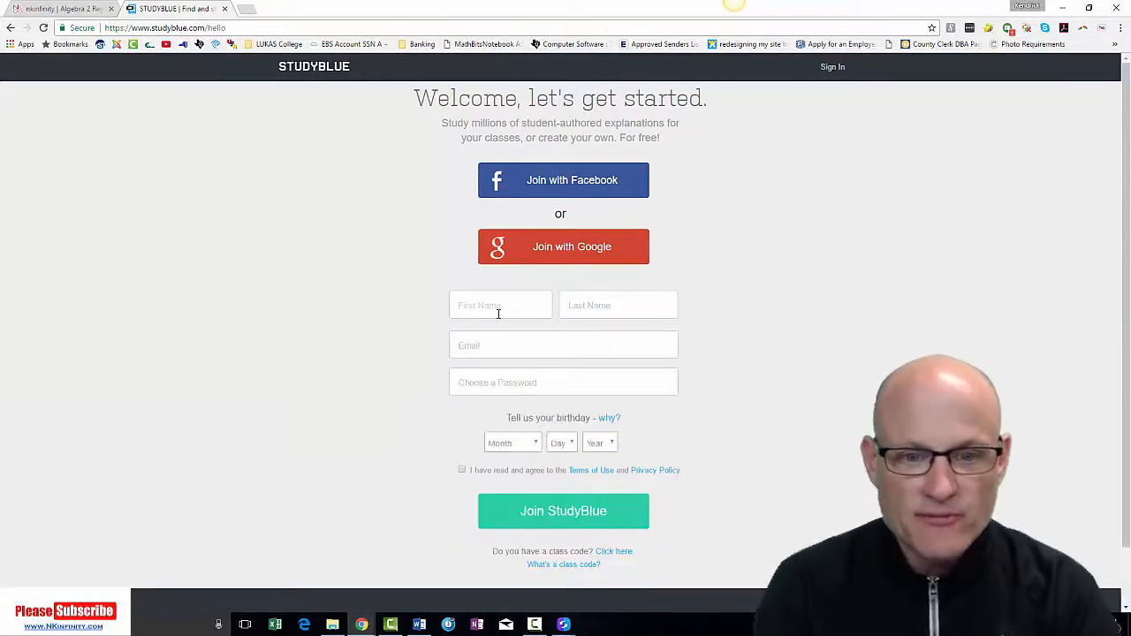
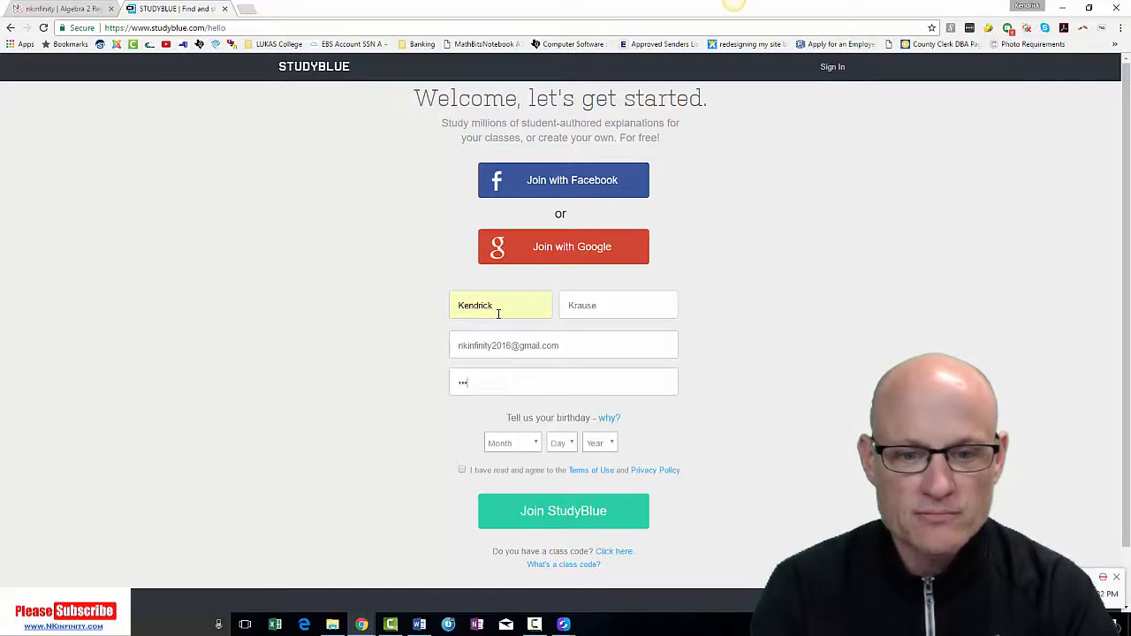
type("•••••••")
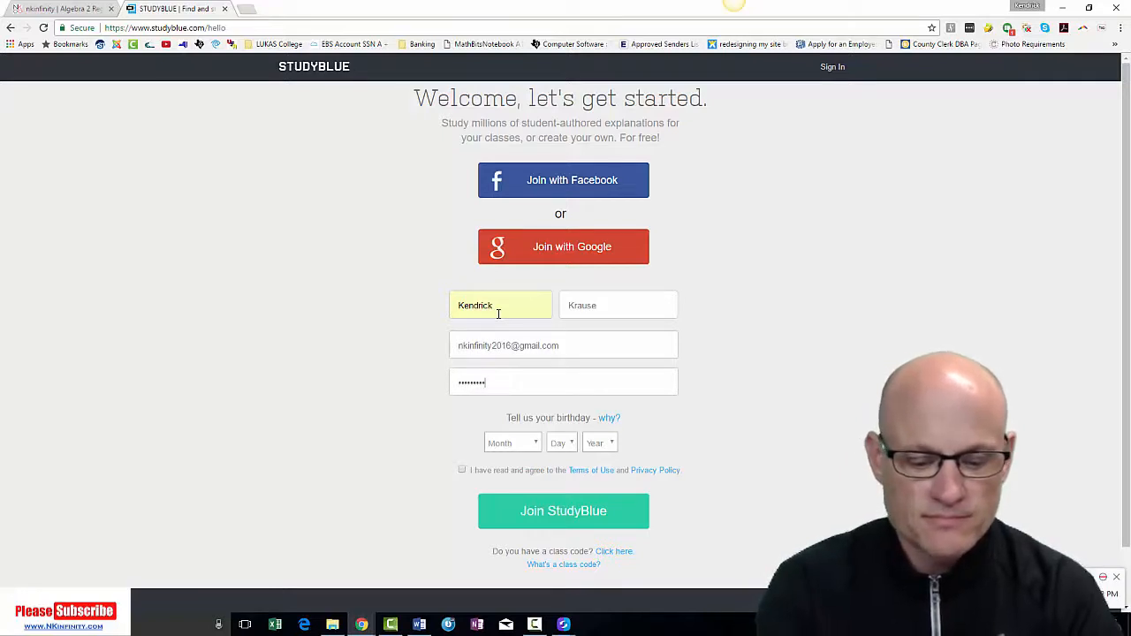
Step: Set the birthday to January with a birth year, accept the terms and join StudyBlue
left_click(512, 442)
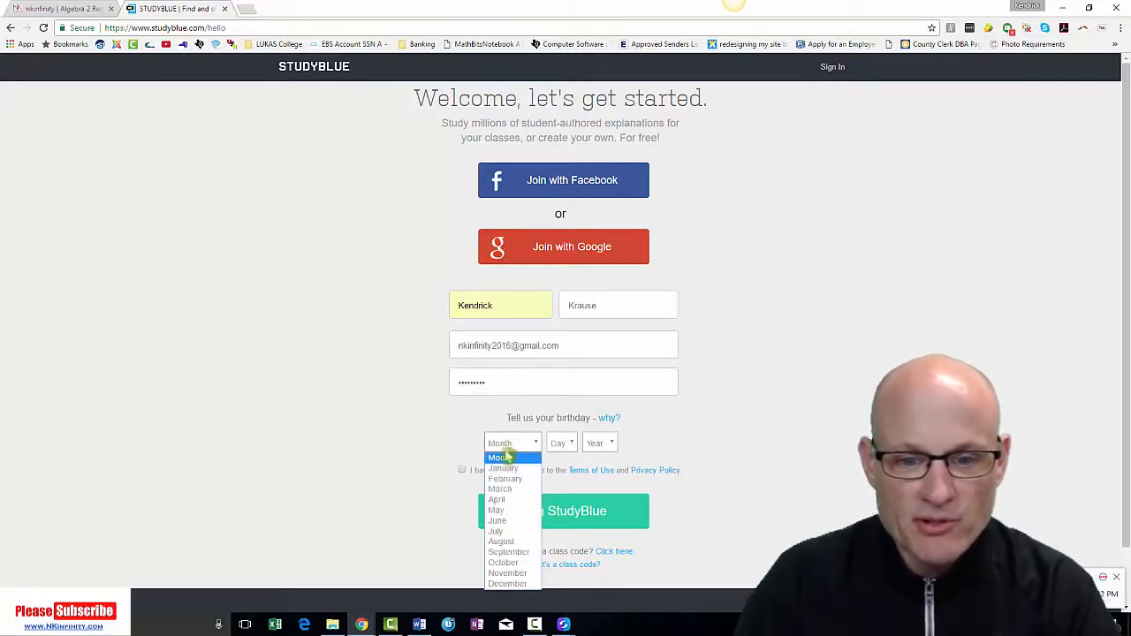
left_click(562, 442)
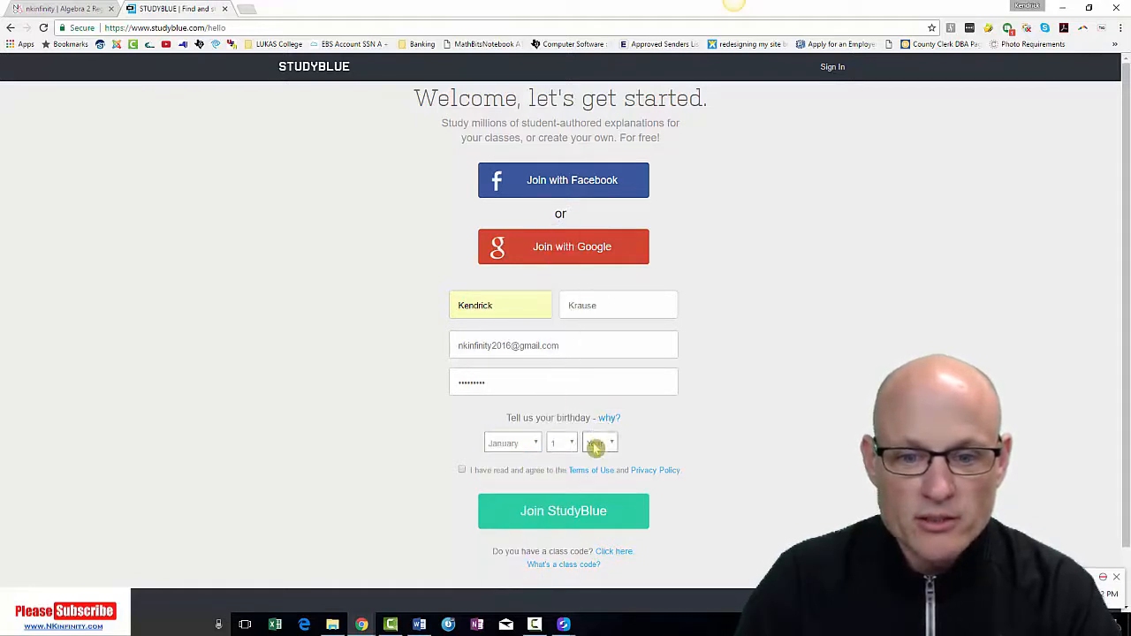
left_click(601, 442)
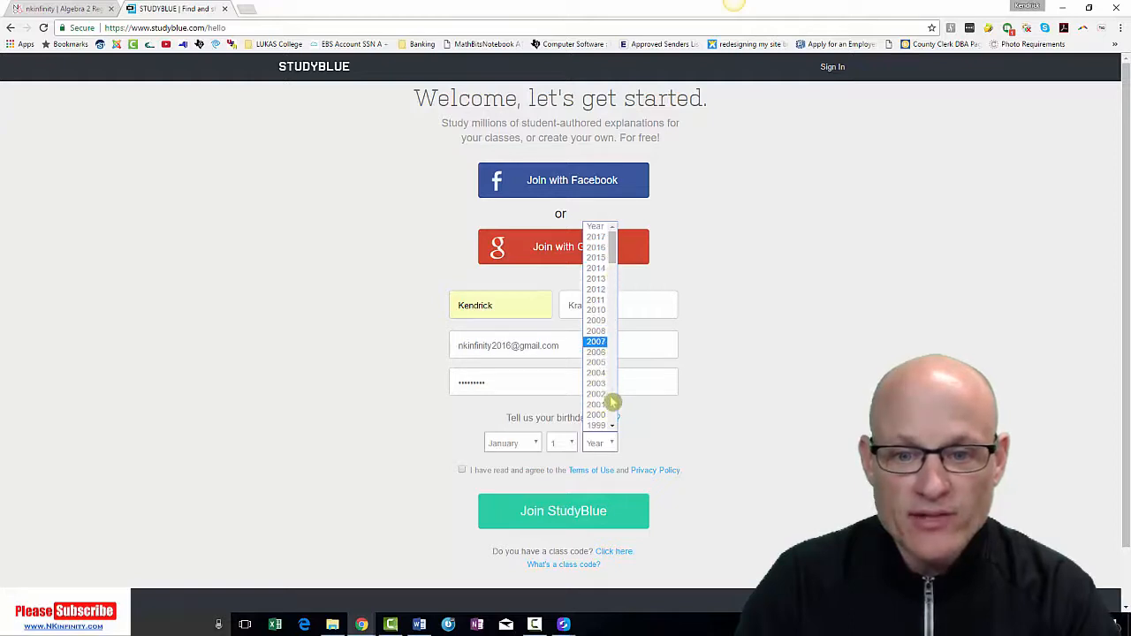
left_click(595, 403)
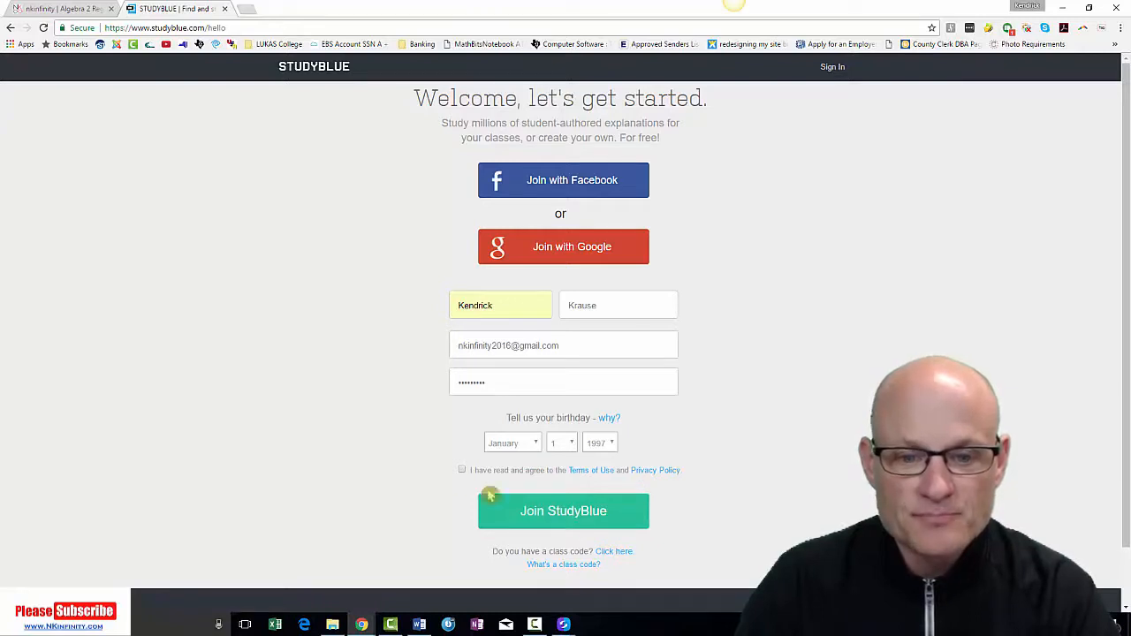
left_click(461, 470)
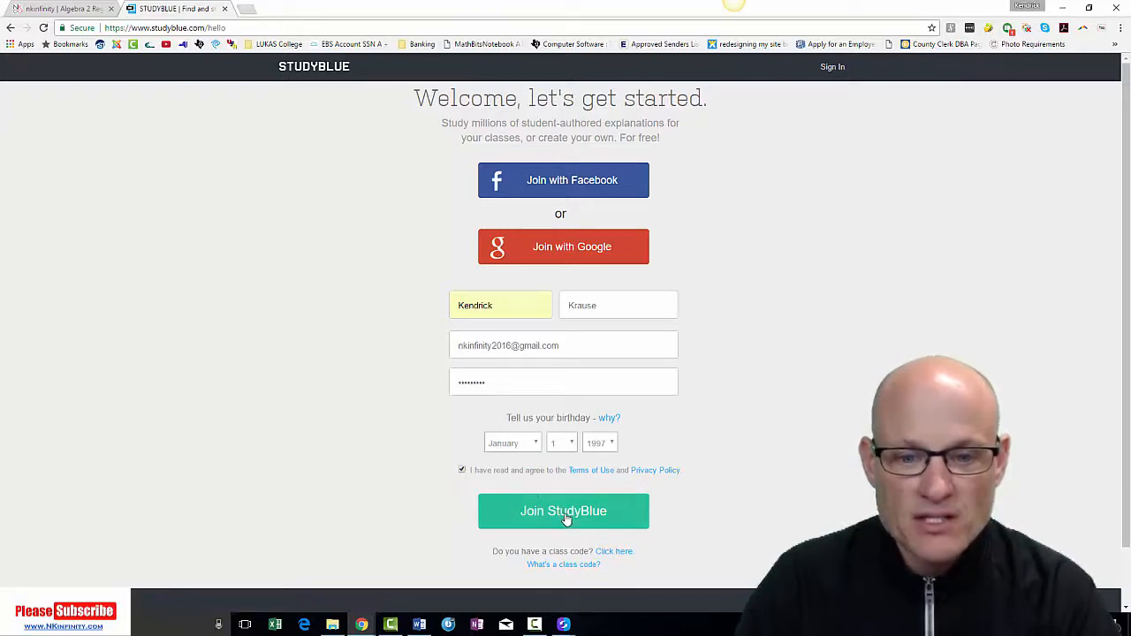
left_click(562, 511)
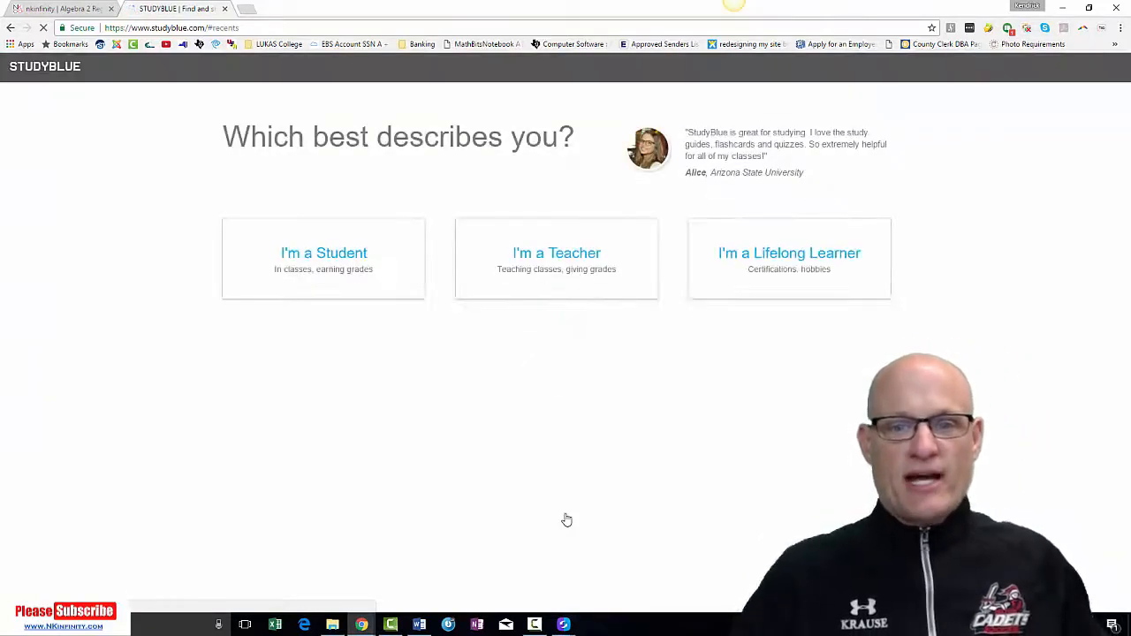
Step: Identify as a student, skip school and class setup, and dismiss the welcome tour tips
left_click(323, 257)
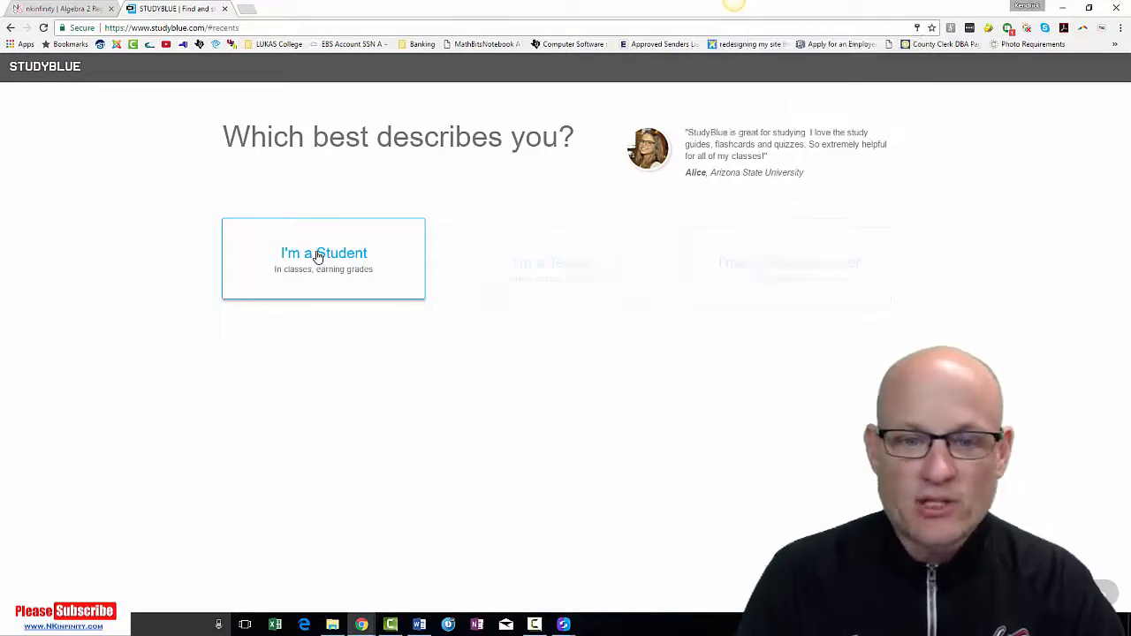
left_click(324, 252)
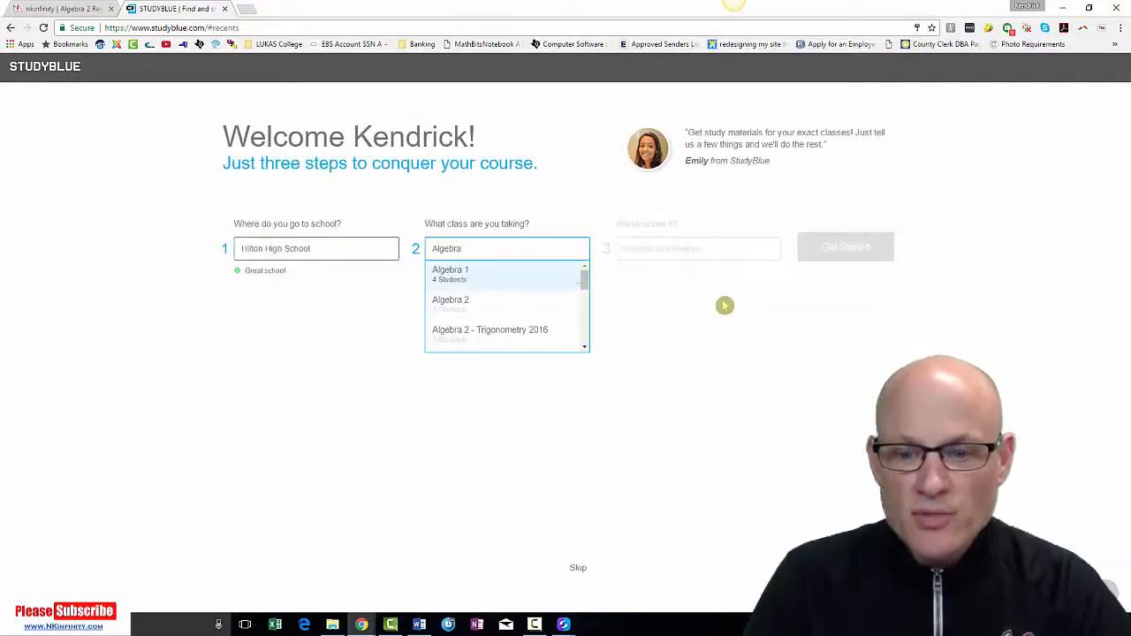
left_click(578, 568)
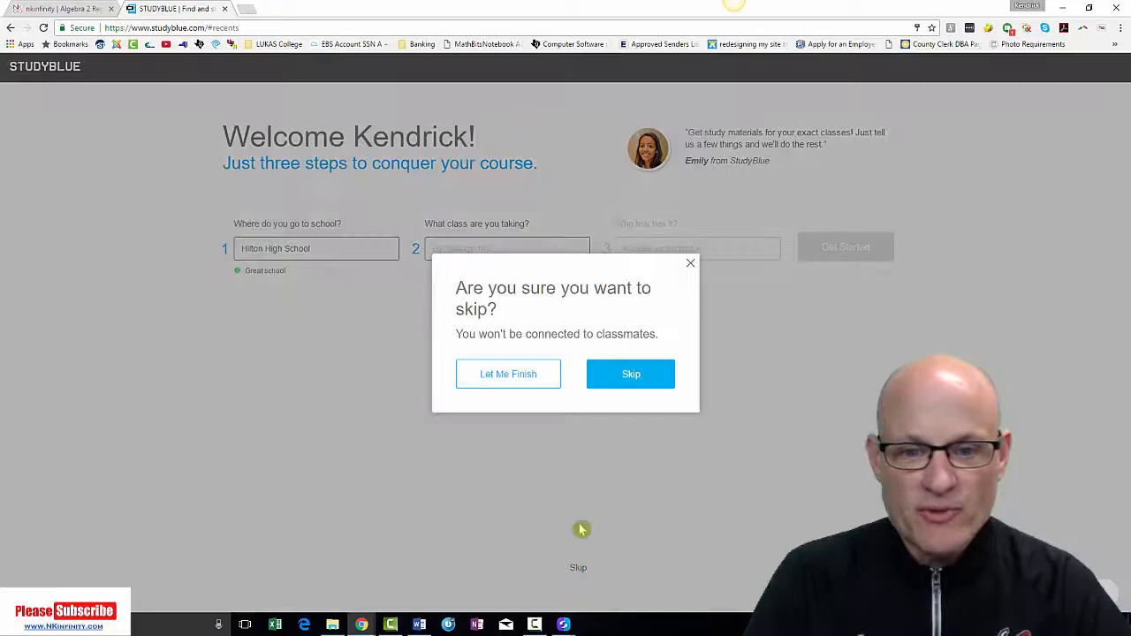
left_click(631, 374)
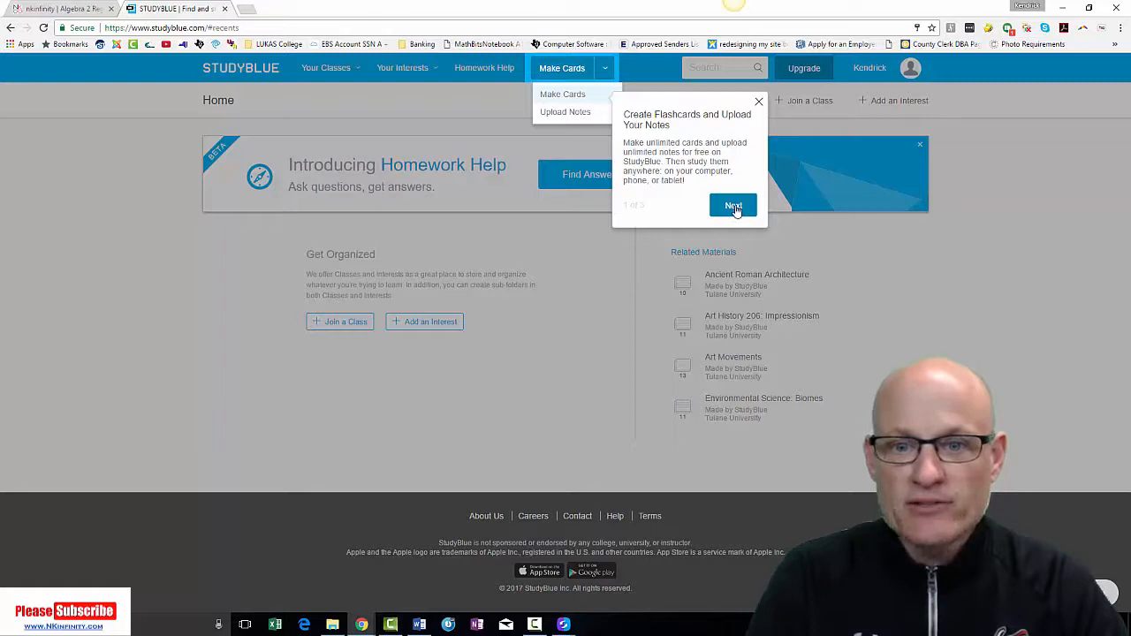
left_click(734, 205)
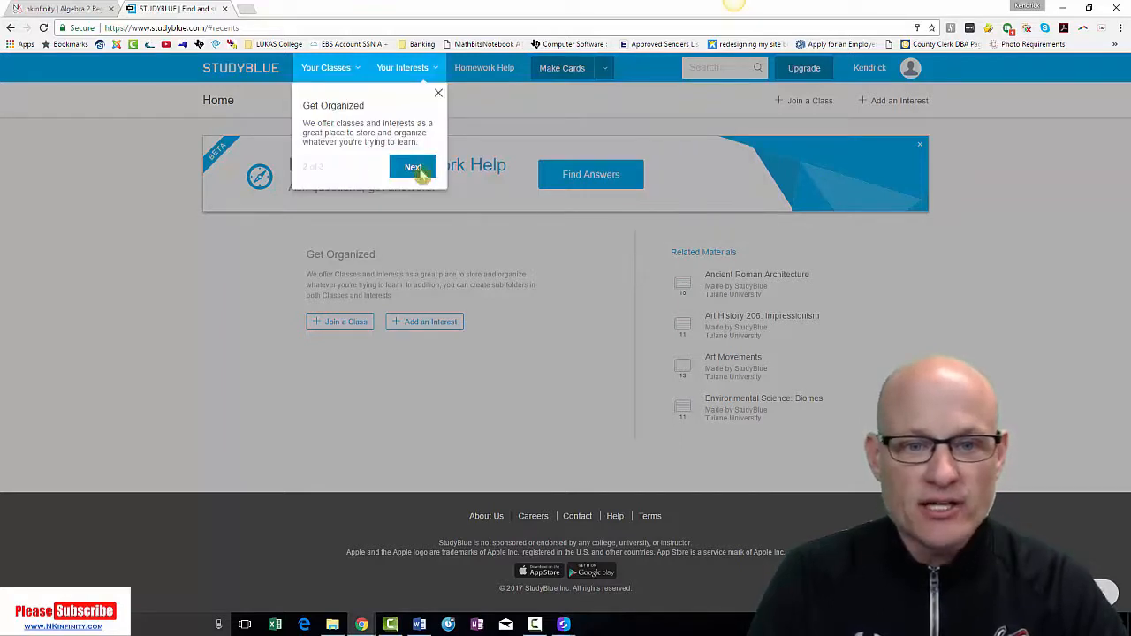
left_click(414, 166)
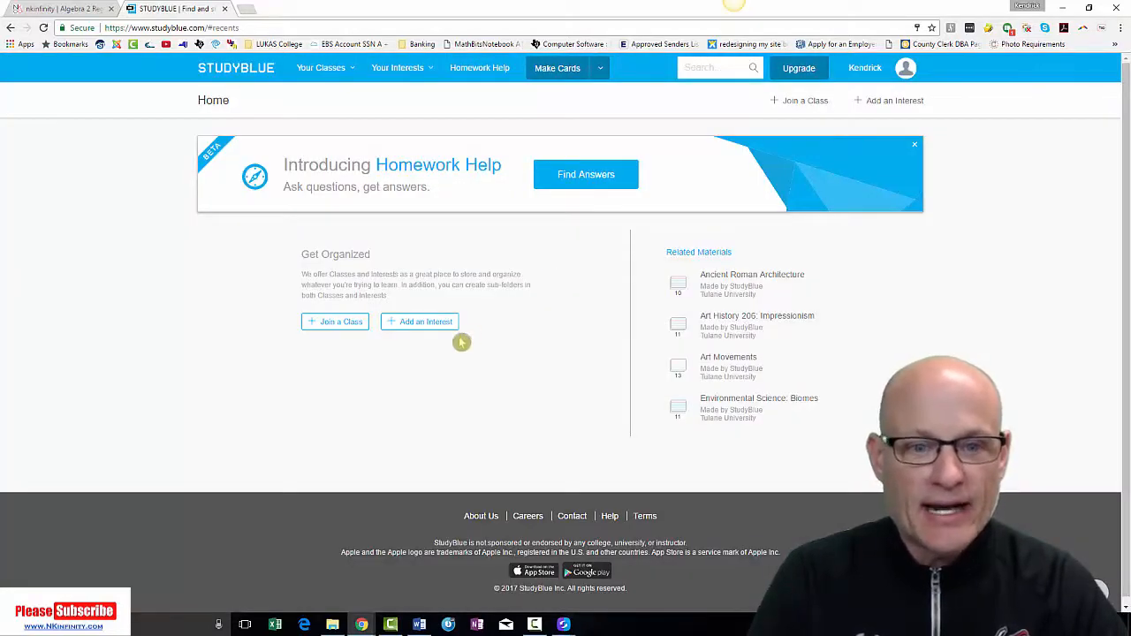
mouse_move(310, 180)
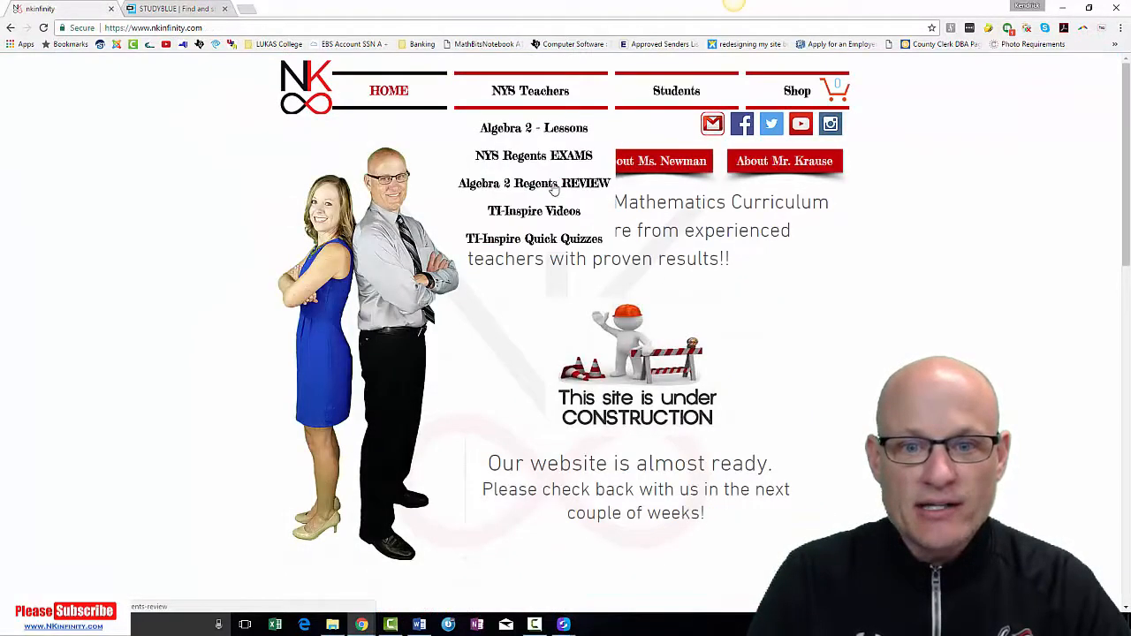
Step: From Algebra 2 Regents REVIEW, follow the flashcard link to the Krause Algebra 2 deck
left_click(534, 182)
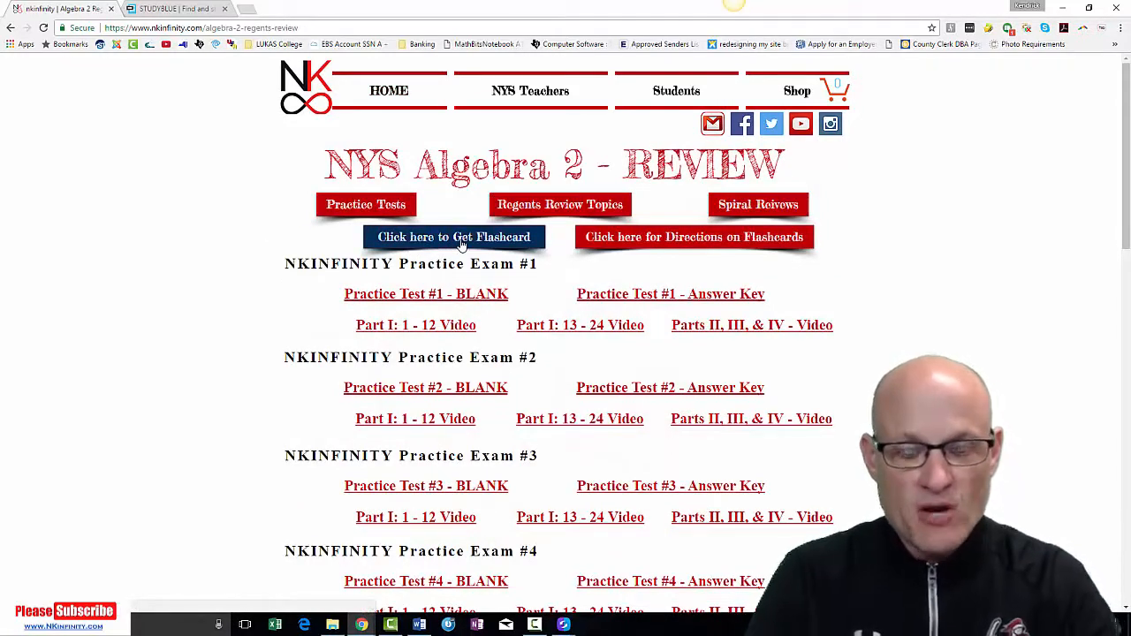
left_click(454, 237)
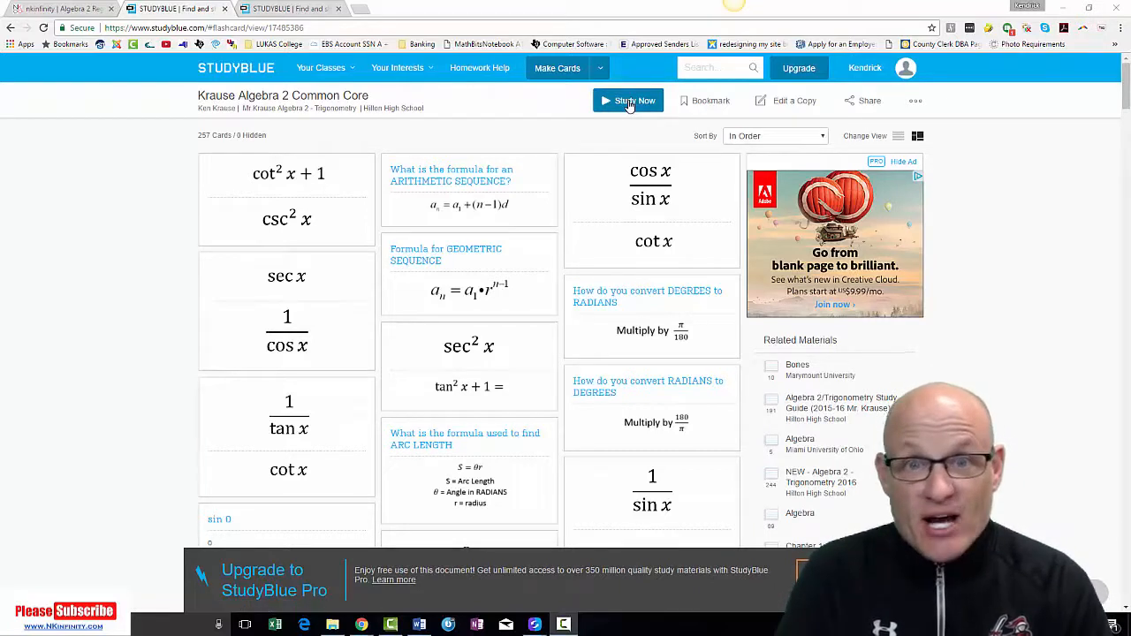
Step: Start a Study Now session for the Krause Algebra 2 deck in random order
left_click(629, 99)
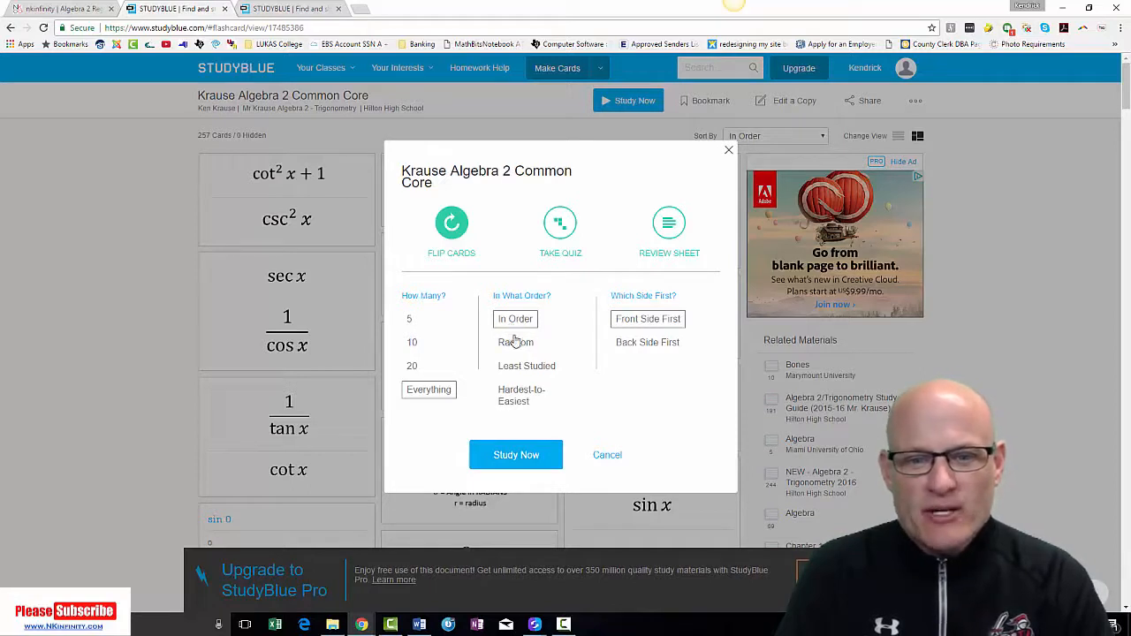
left_click(516, 343)
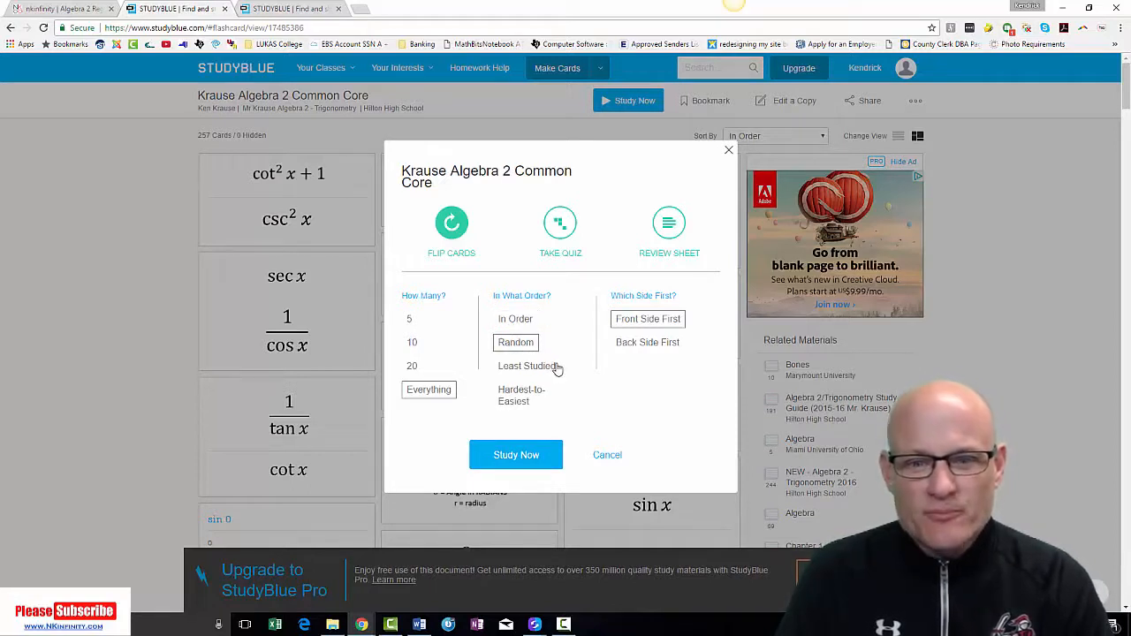
left_click(522, 396)
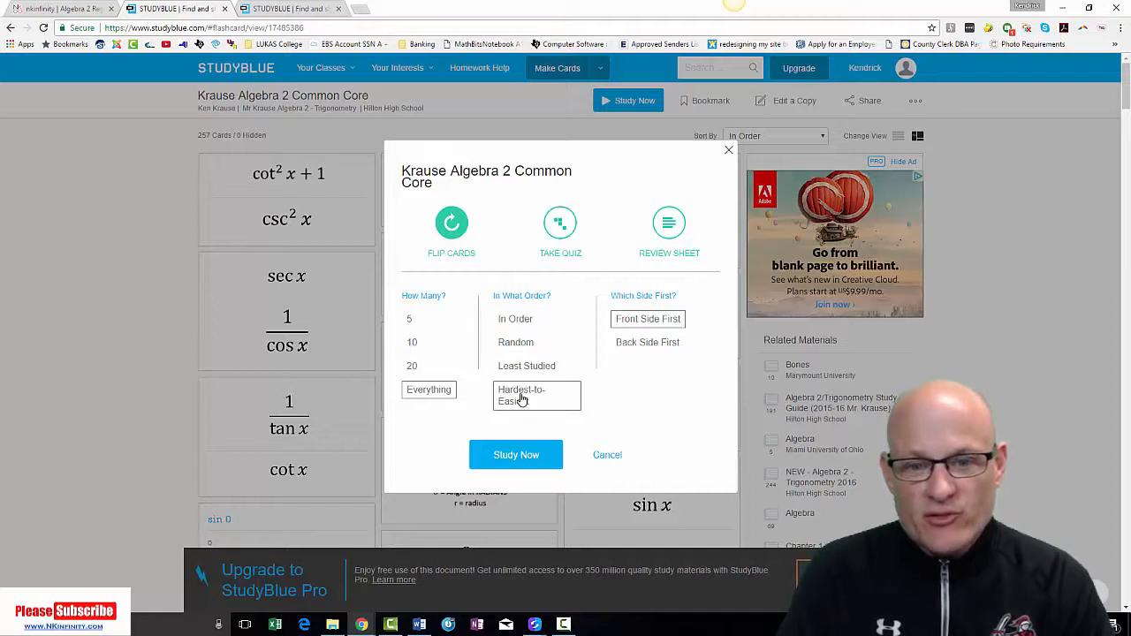
left_click(516, 343)
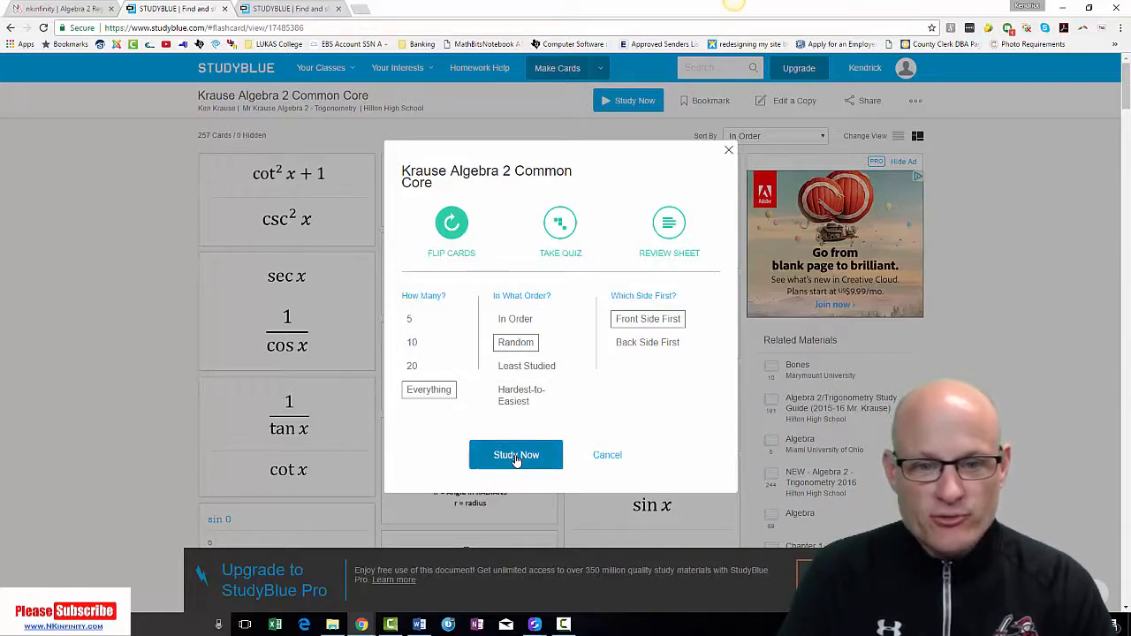
left_click(517, 454)
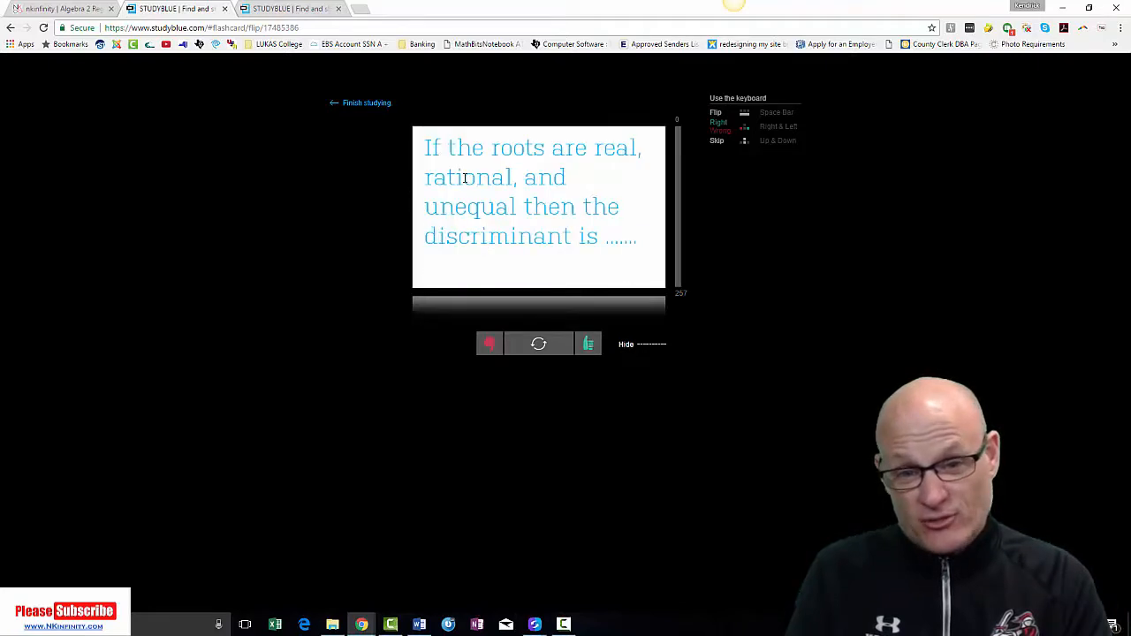
Step: Score the discriminant, tan x and square root cards correct and the geometric sequence card wrong
left_click(587, 343)
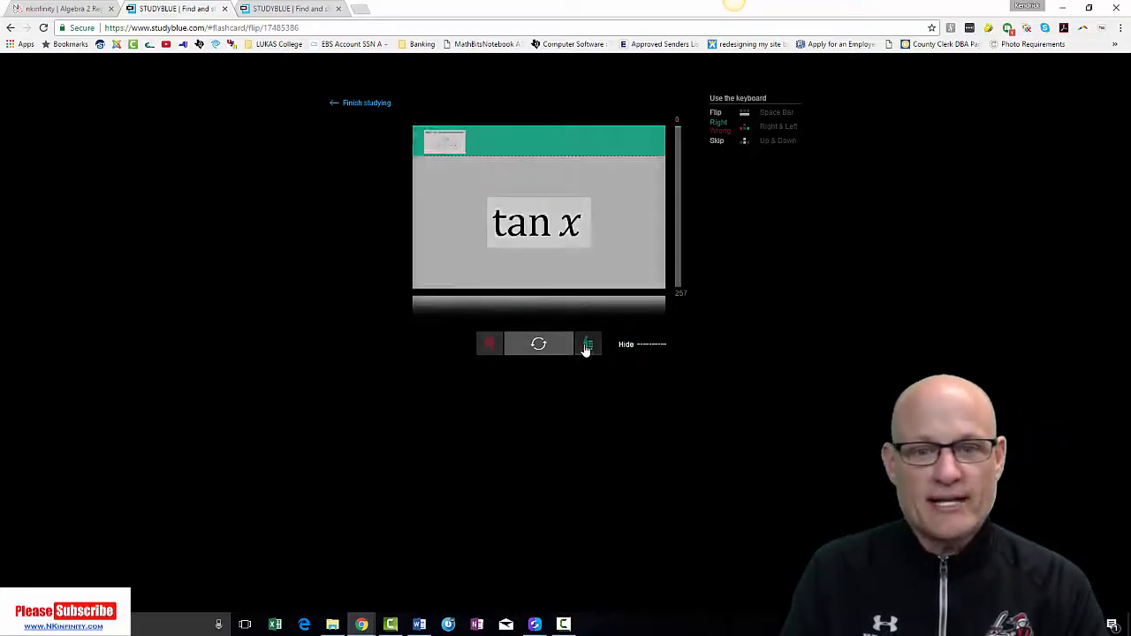
left_click(587, 343)
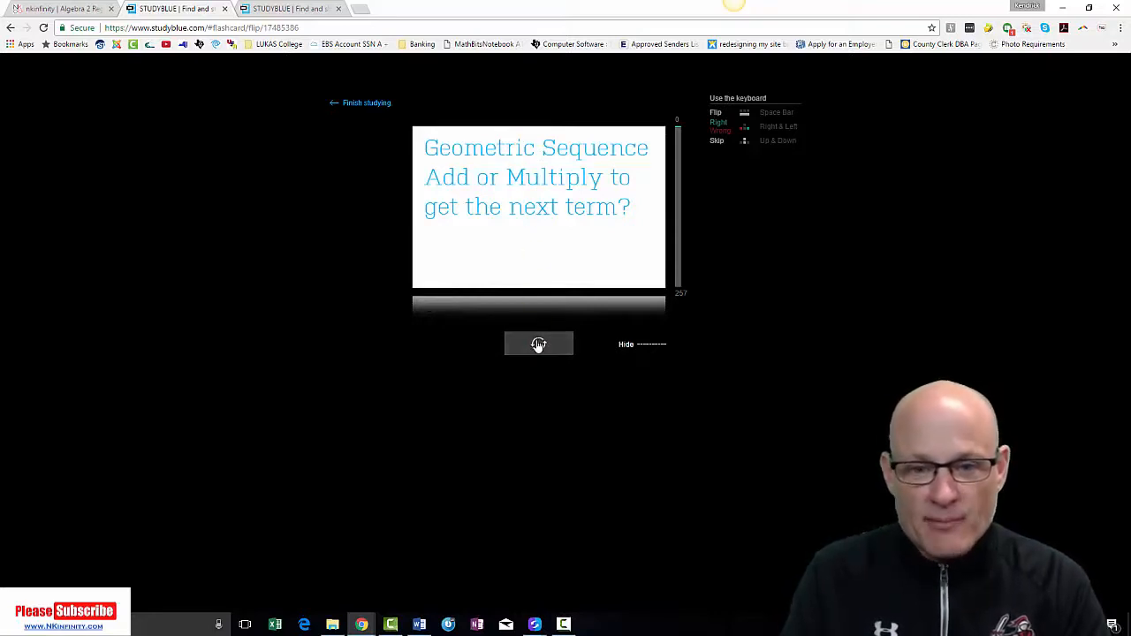
left_click(537, 343)
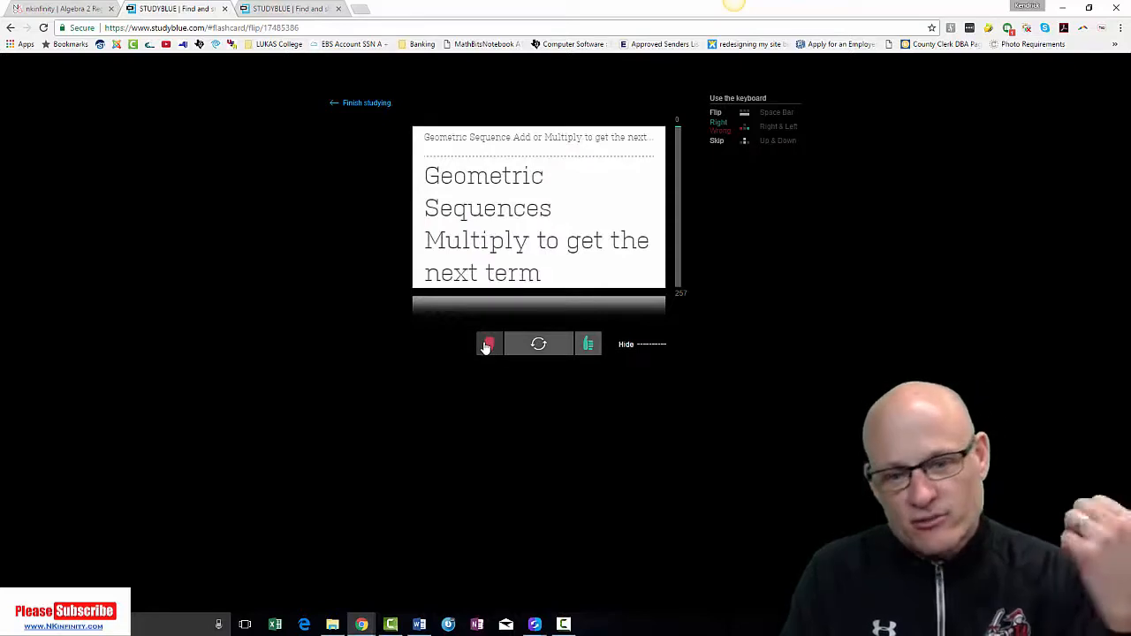
left_click(487, 343)
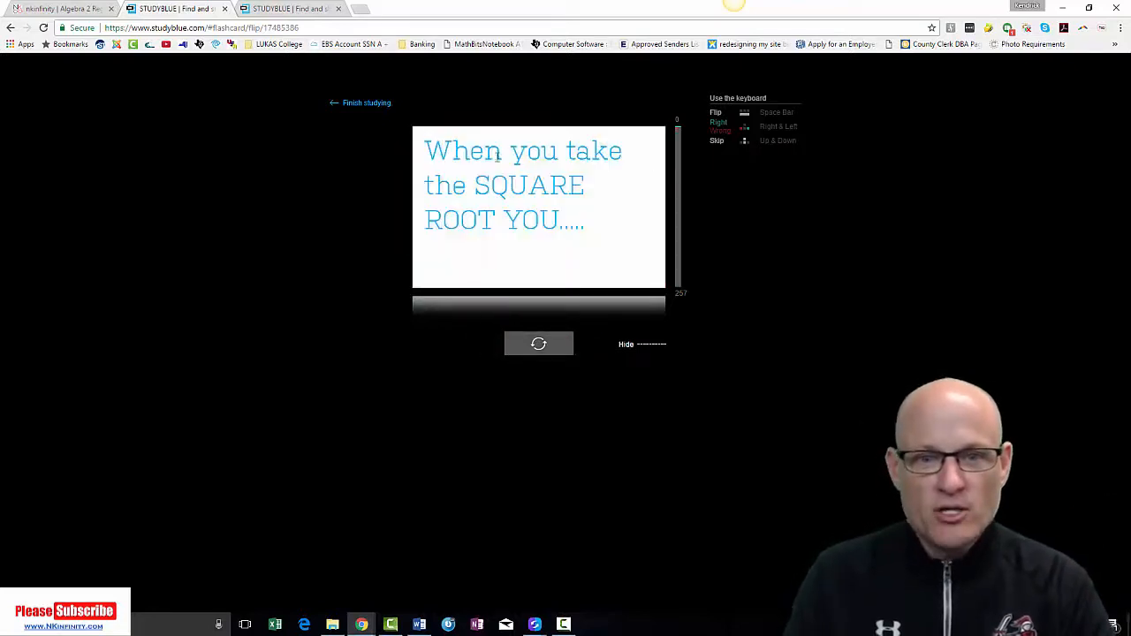
mouse_move(550, 244)
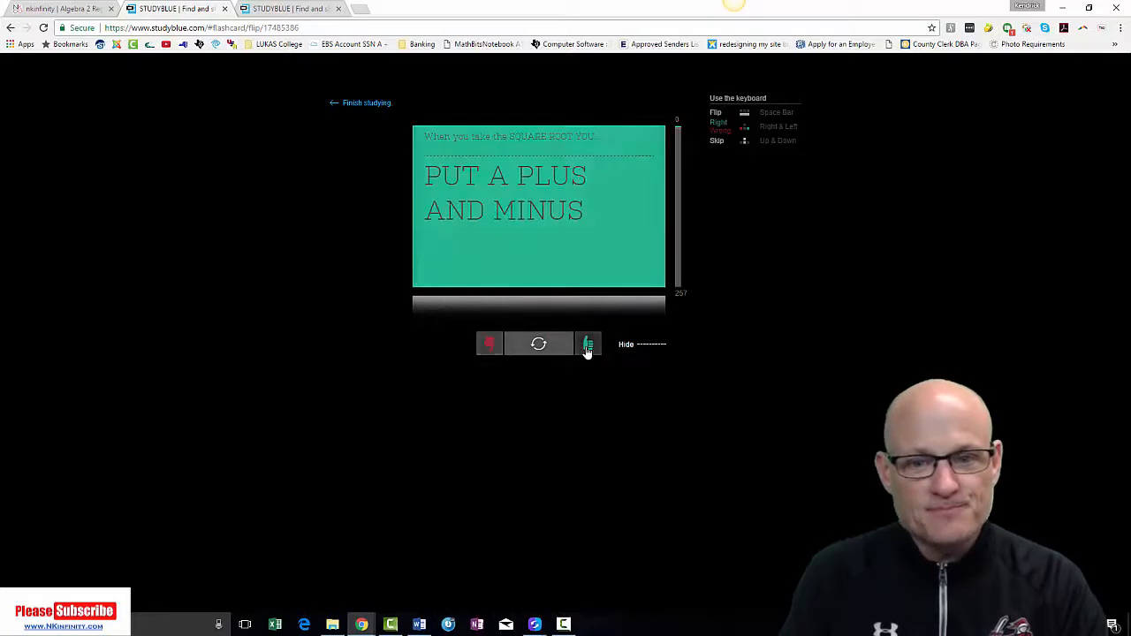
left_click(587, 343)
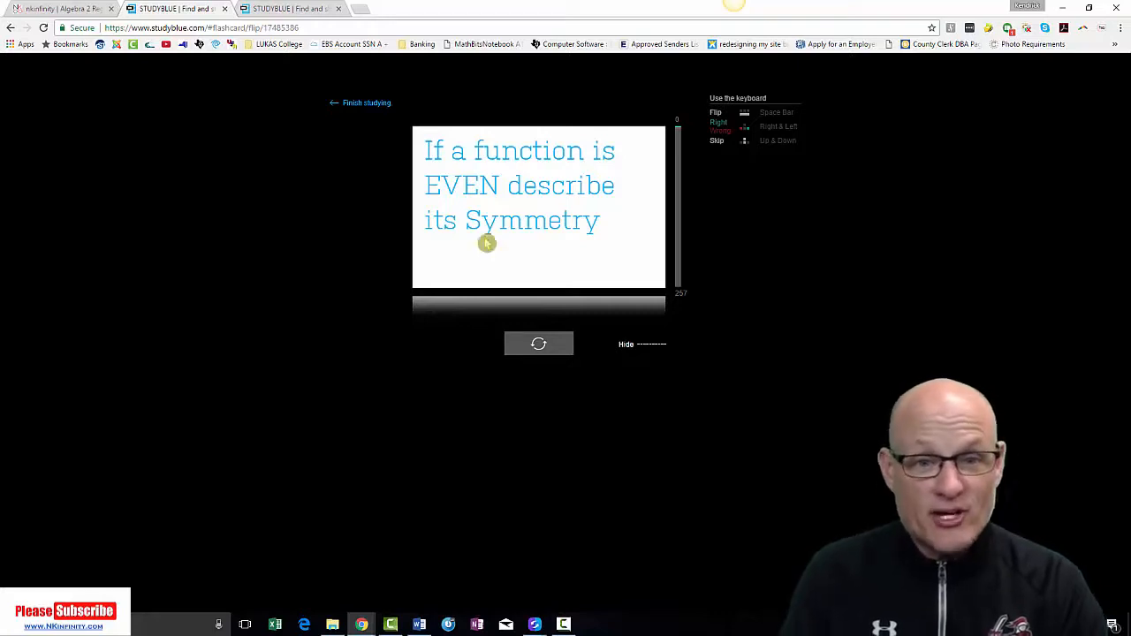
Step: Mark the EVEN function card wrong and the arithmetic sequence card correct, ending with a 67% summary
left_click(538, 343)
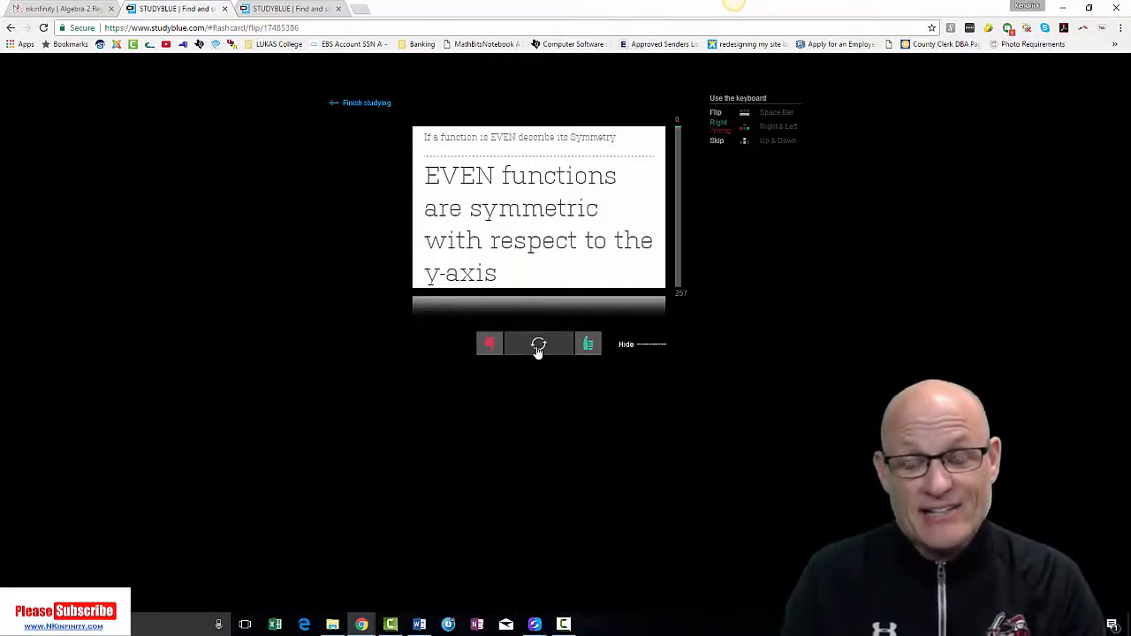
left_click(488, 343)
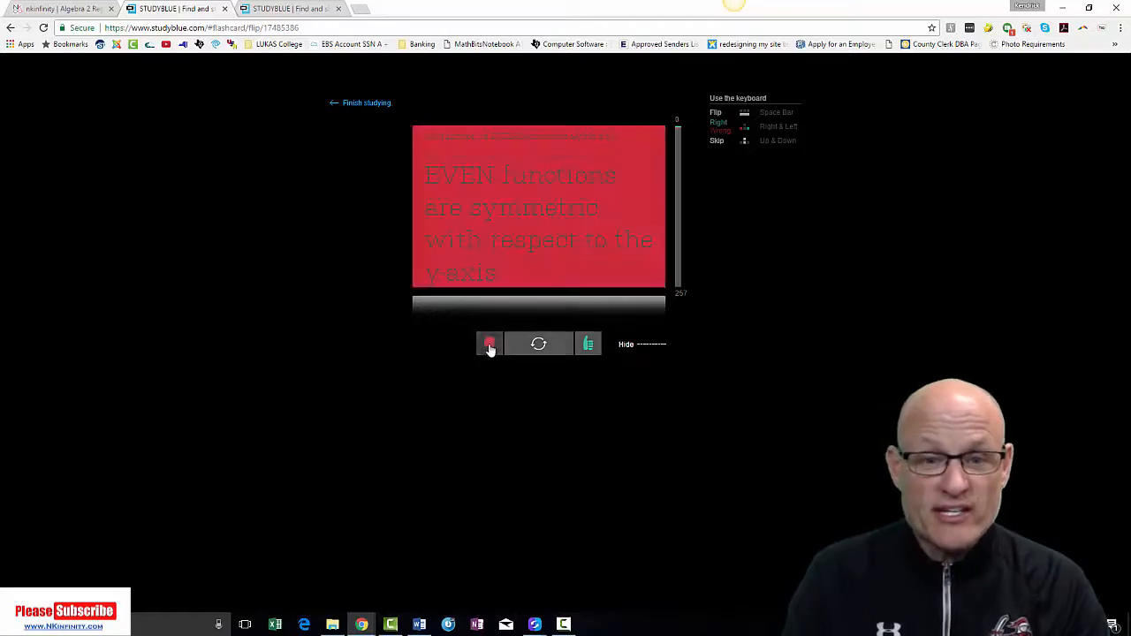
left_click(488, 343)
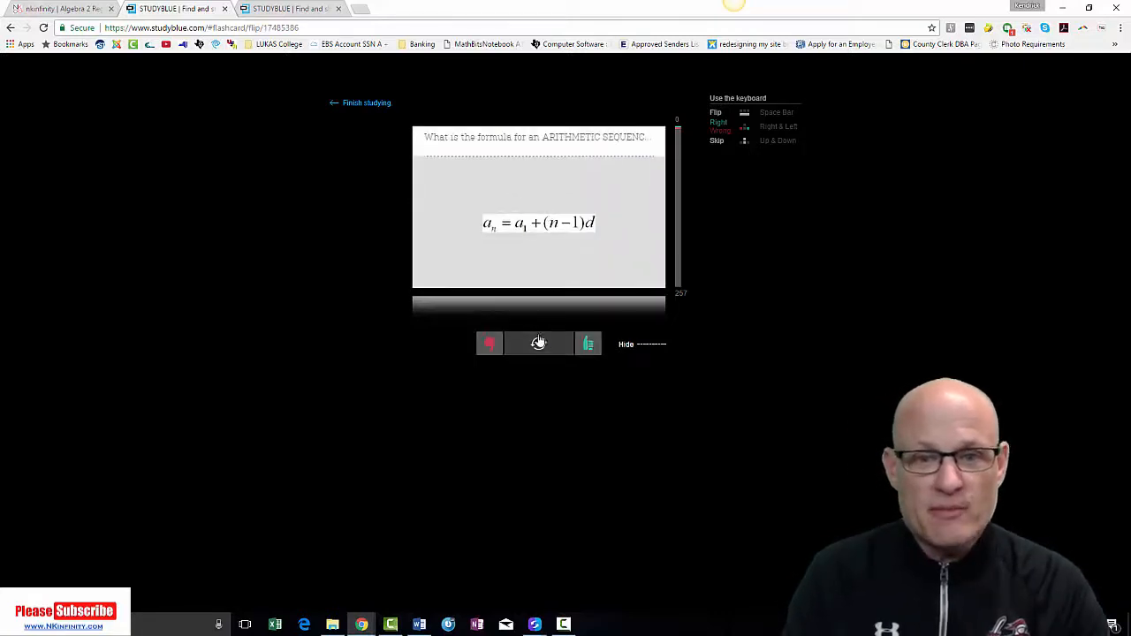
left_click(587, 343)
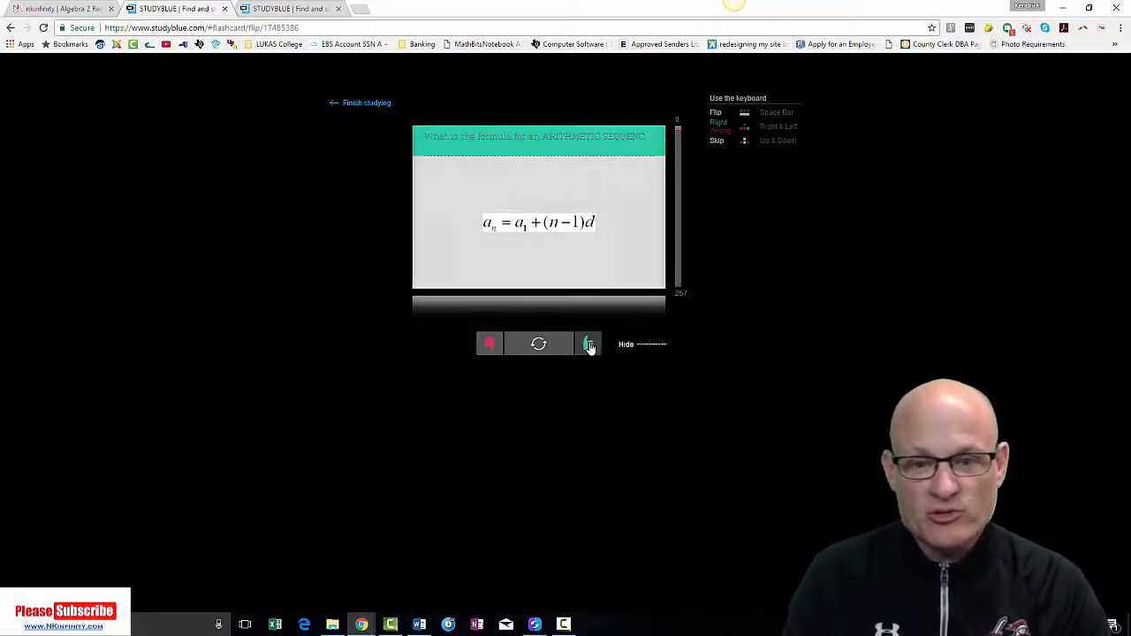
left_click(587, 343)
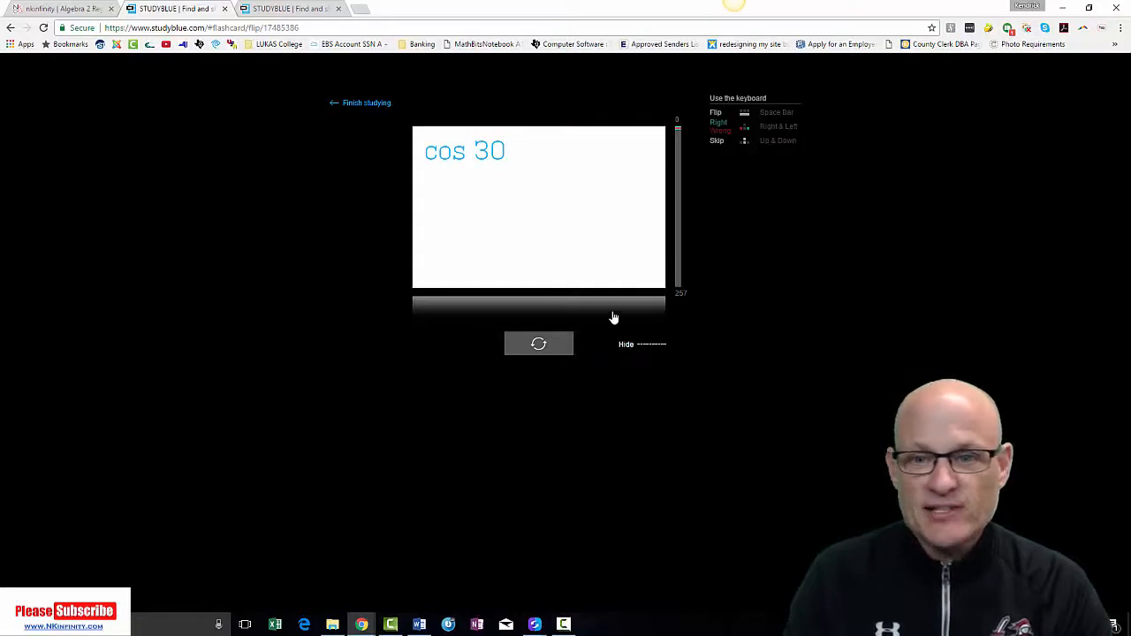
left_click(360, 103)
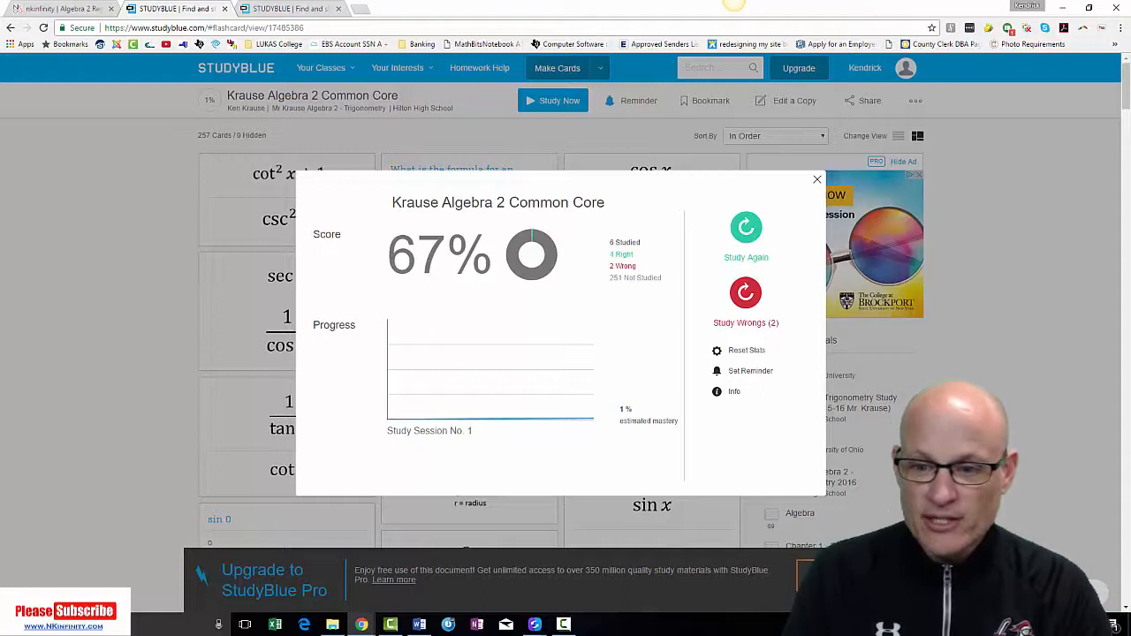
mouse_move(808, 223)
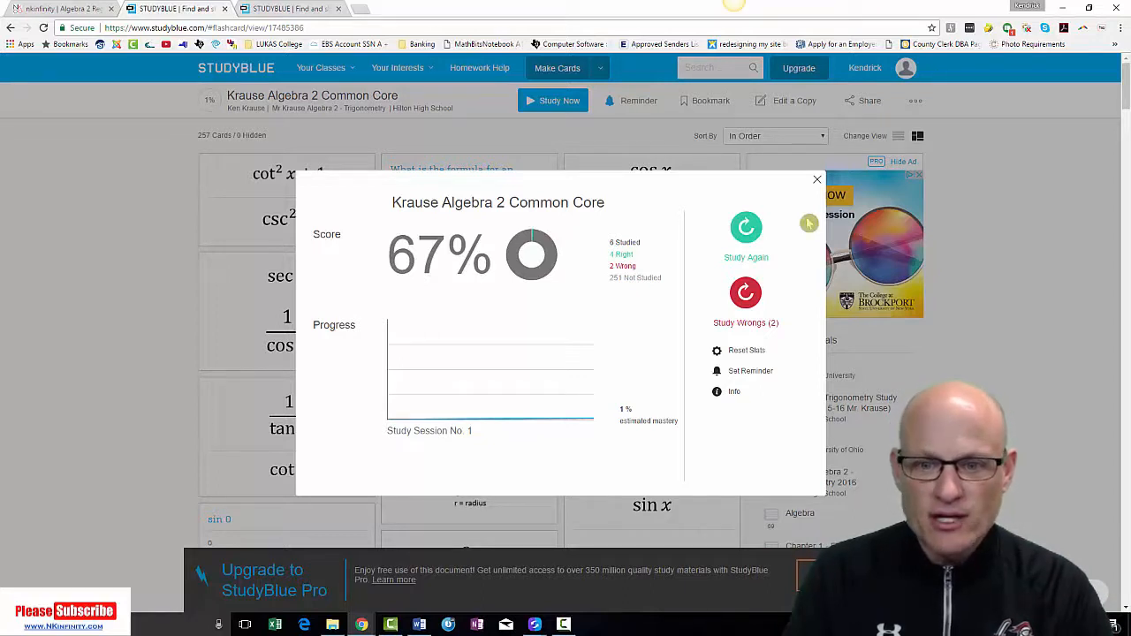
Step: Dismiss the 67% score summary and bring up the deck's study options again
left_click(817, 180)
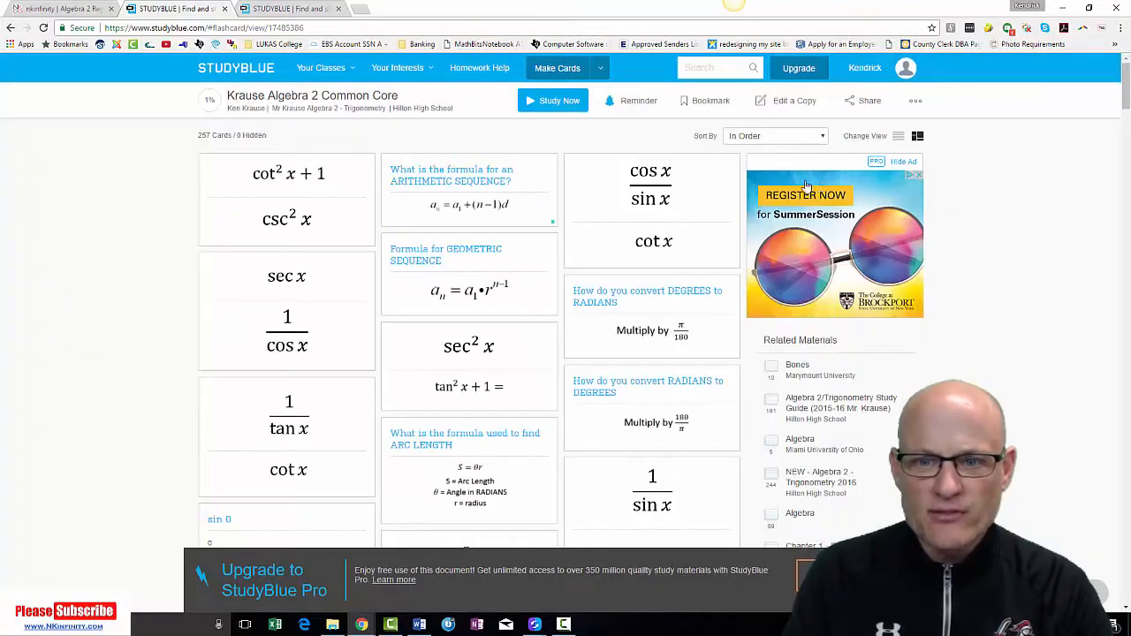
left_click(553, 99)
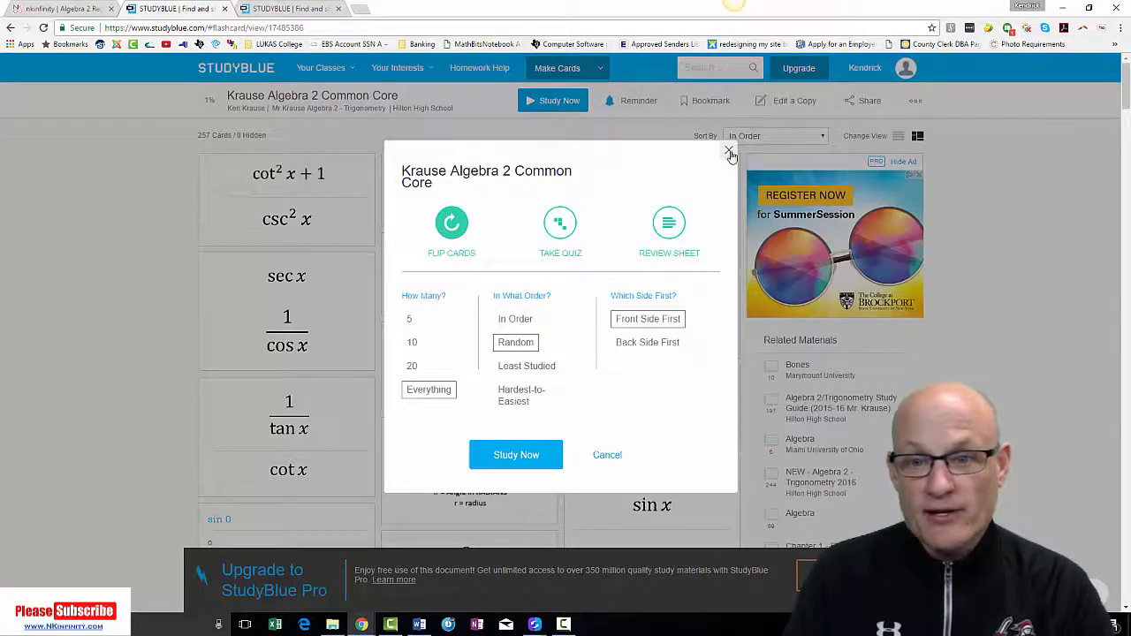
Step: Close the study options to return to the Krause Algebra 2 list, then show the account dropdown
left_click(728, 148)
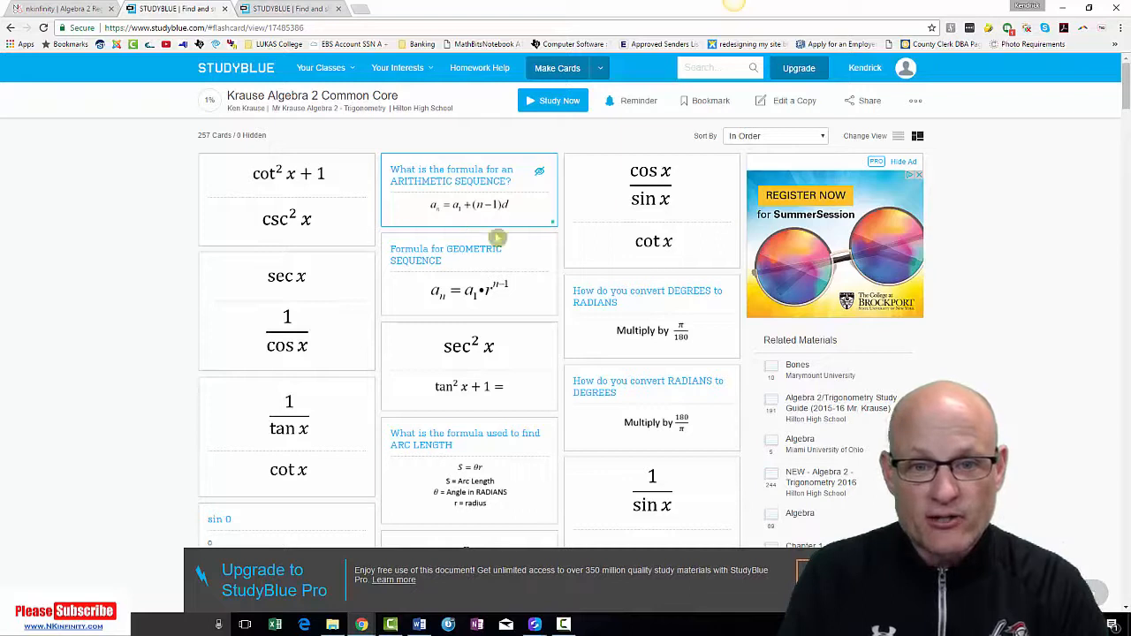
mouse_move(538, 250)
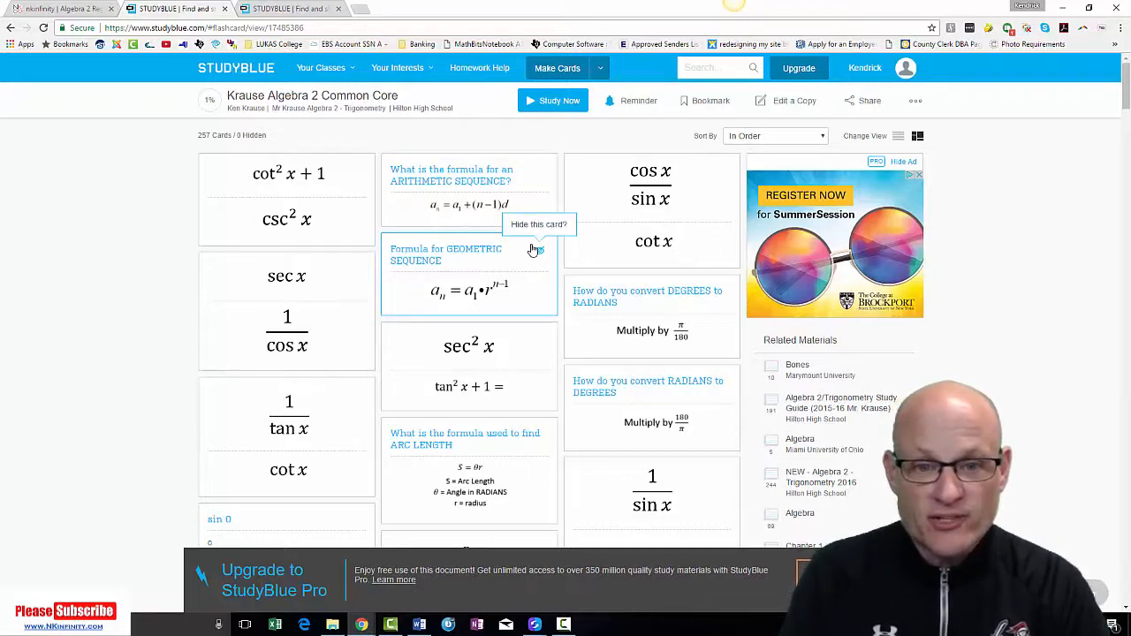
mouse_move(898, 333)
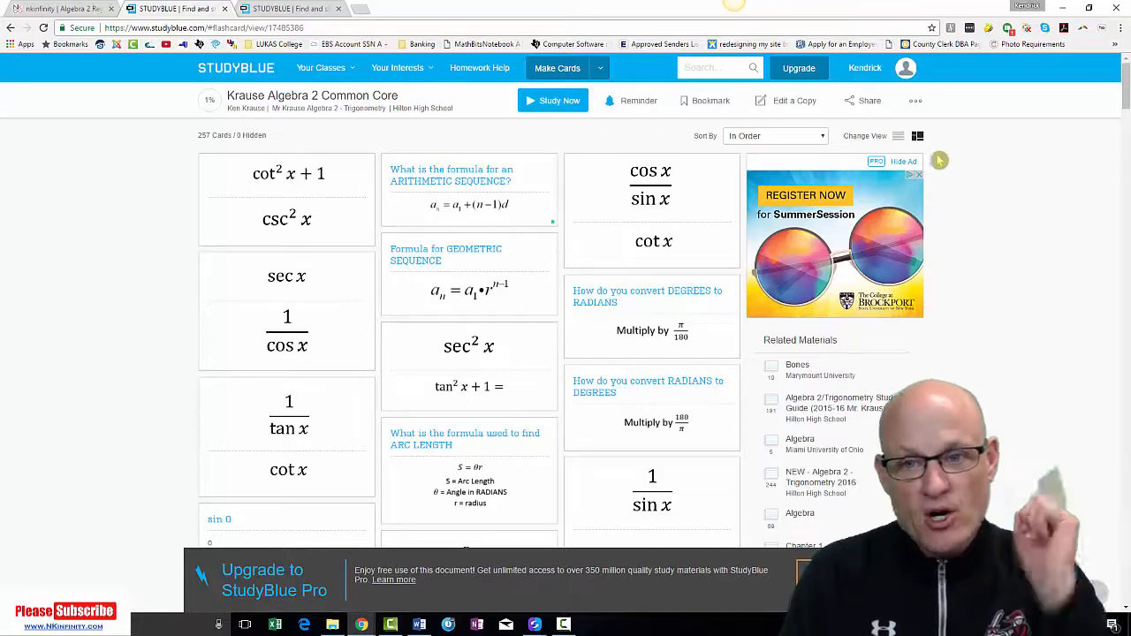
left_click(905, 67)
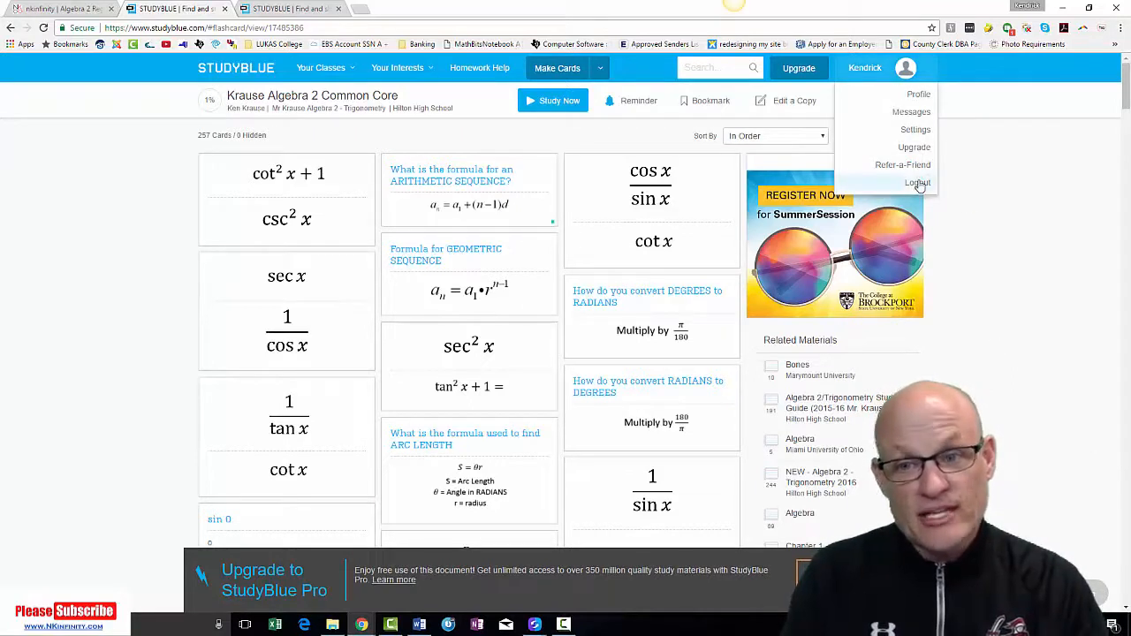